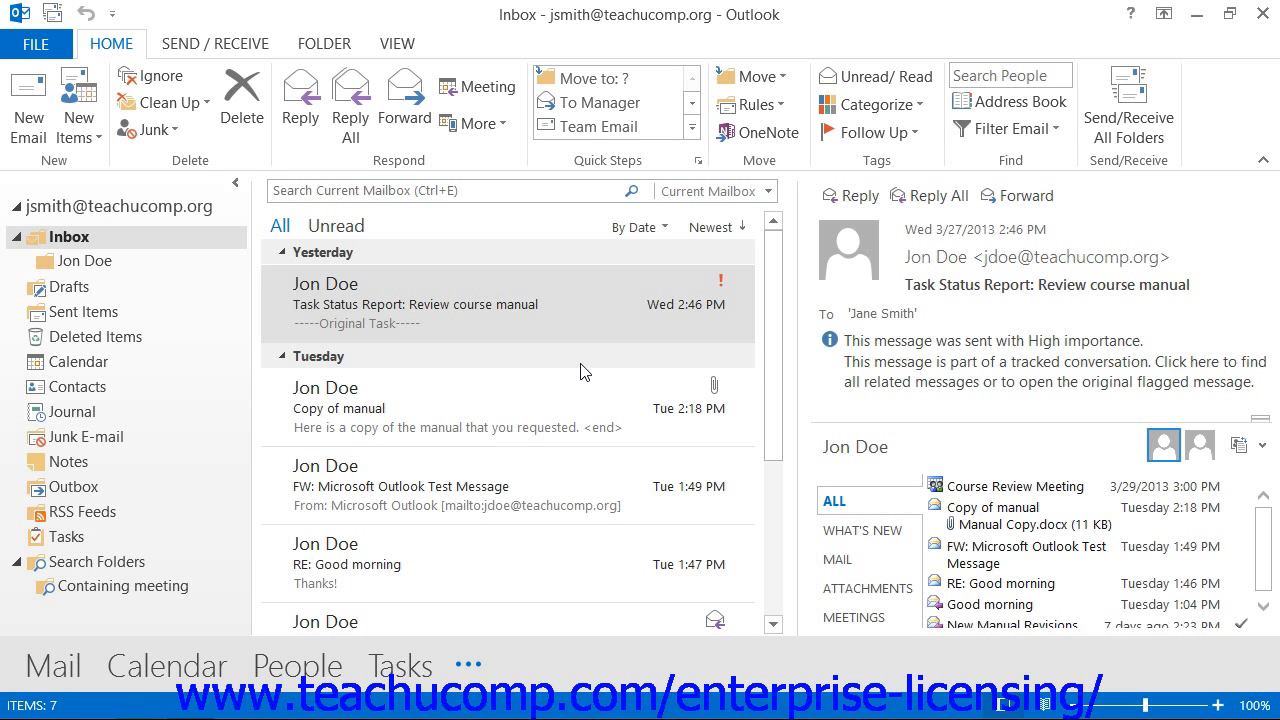
pyautogui.moveTo(584, 372)
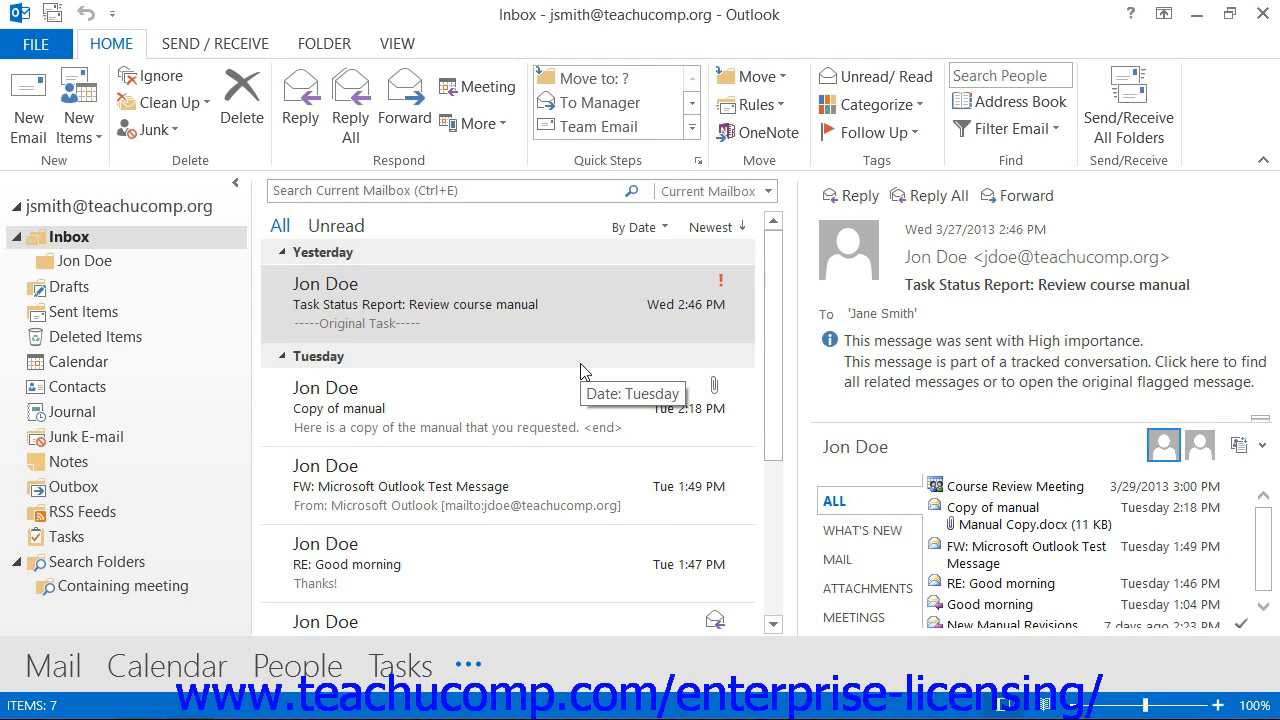
pyautogui.moveTo(584, 372)
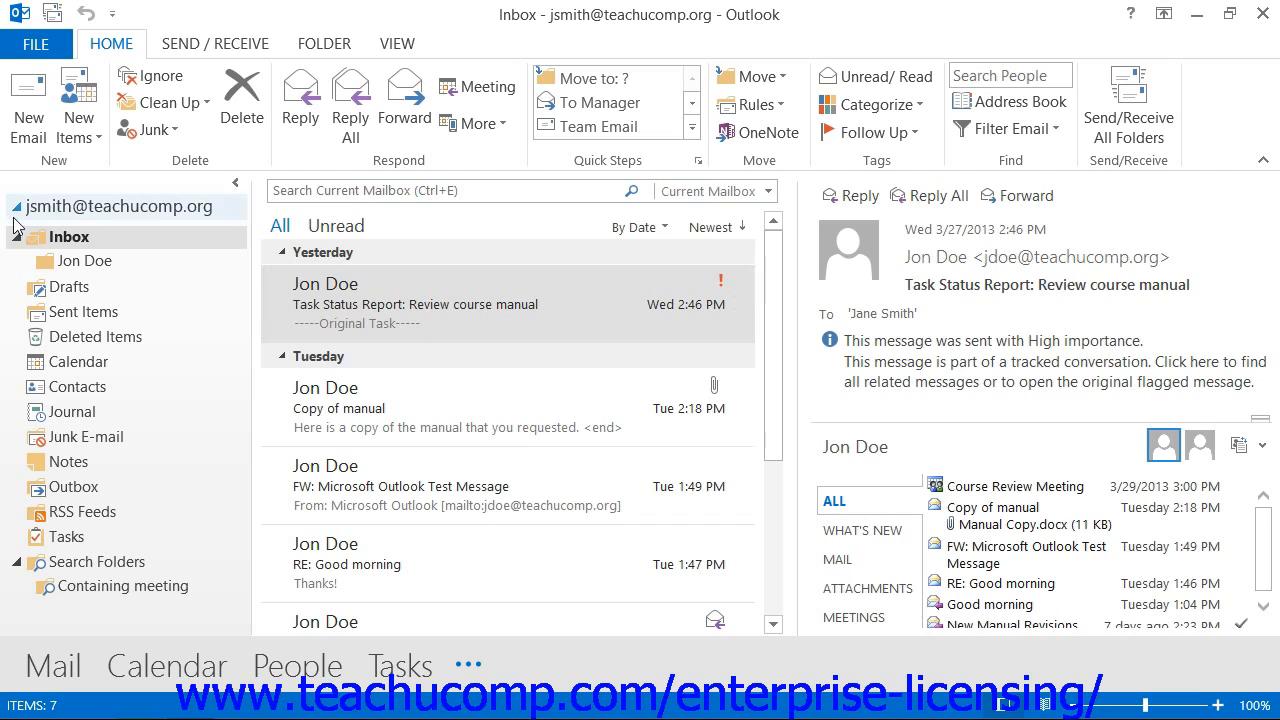
# Select the Inbox and show the Rules choices in the Move group
pyautogui.click(68, 236)
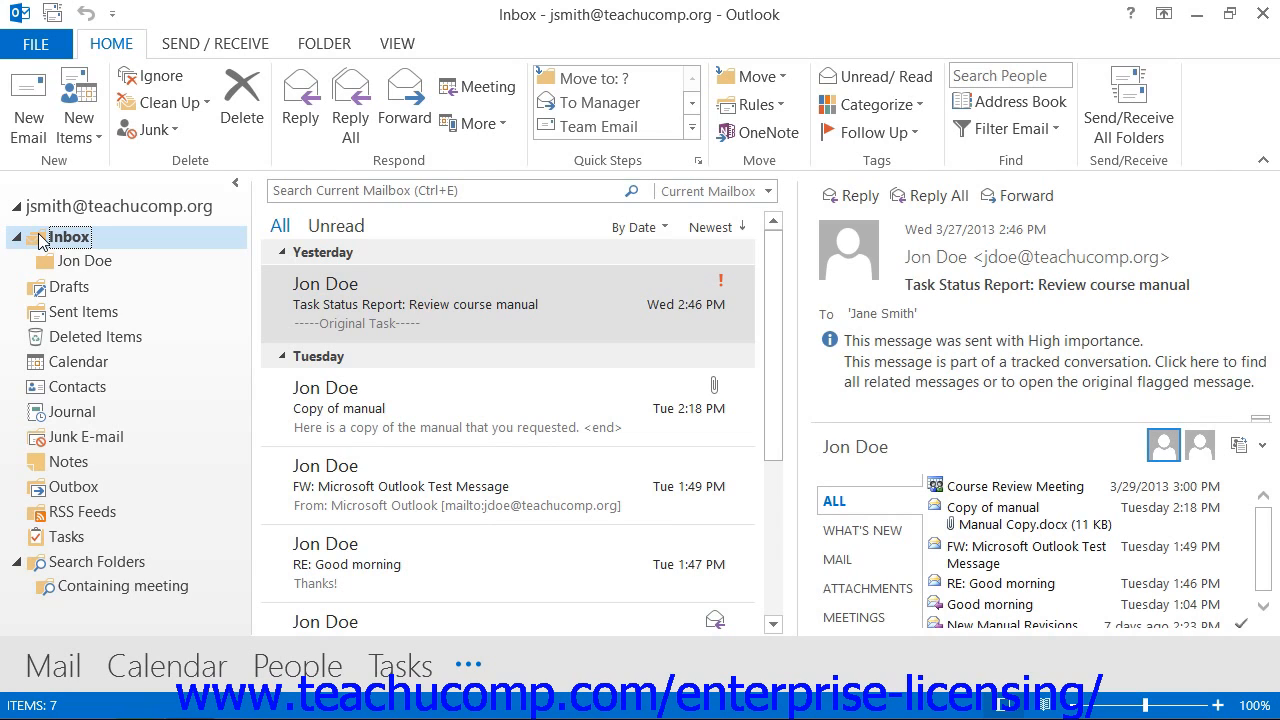
pyautogui.moveTo(584, 184)
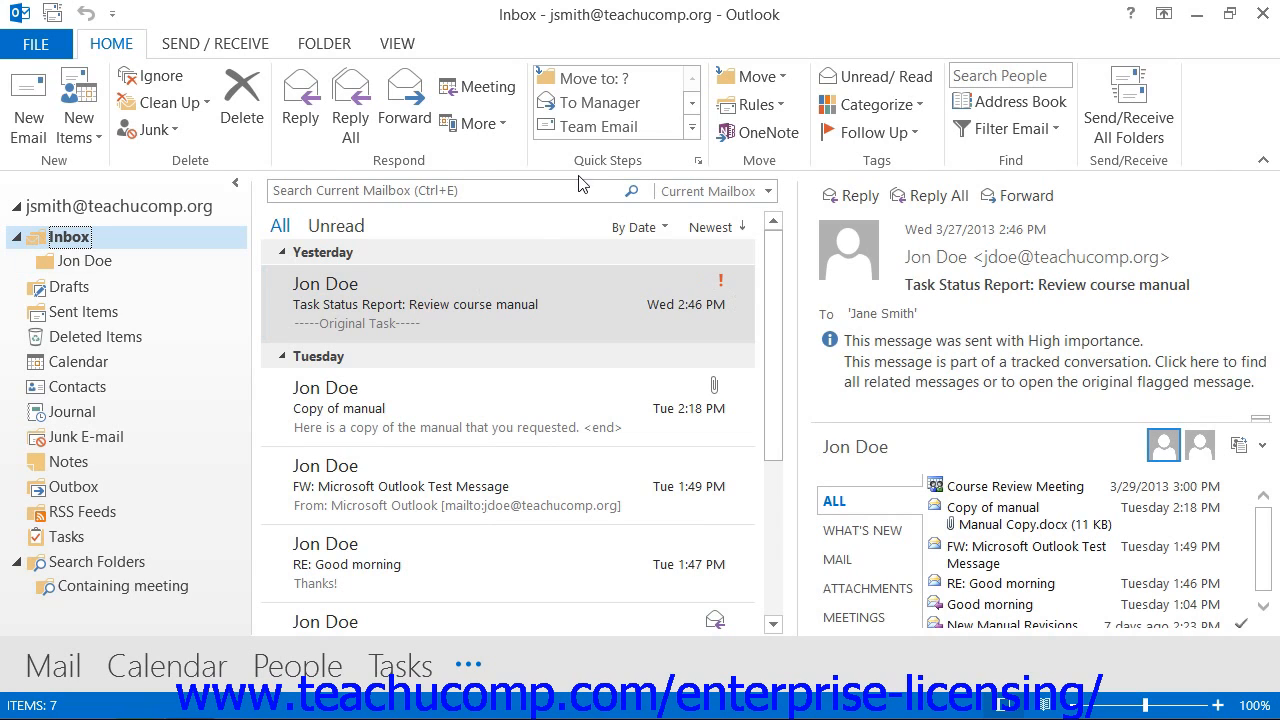
pyautogui.moveTo(752, 104)
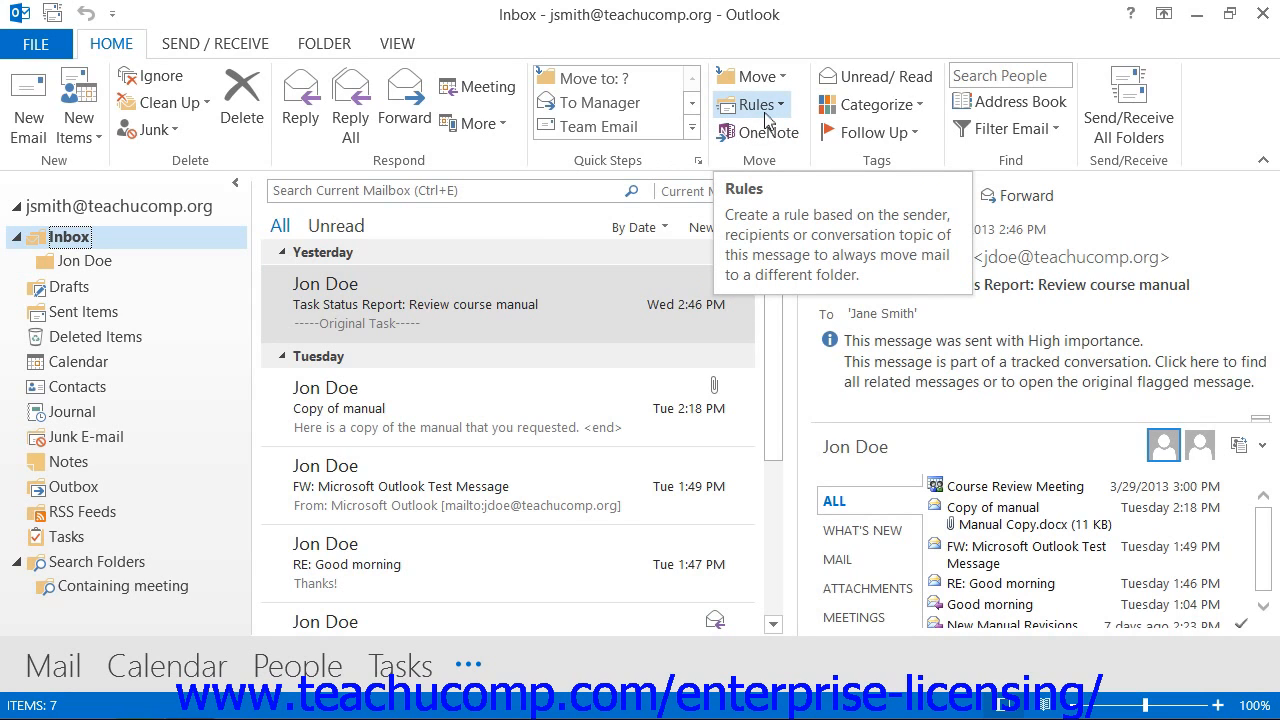
pyautogui.click(752, 104)
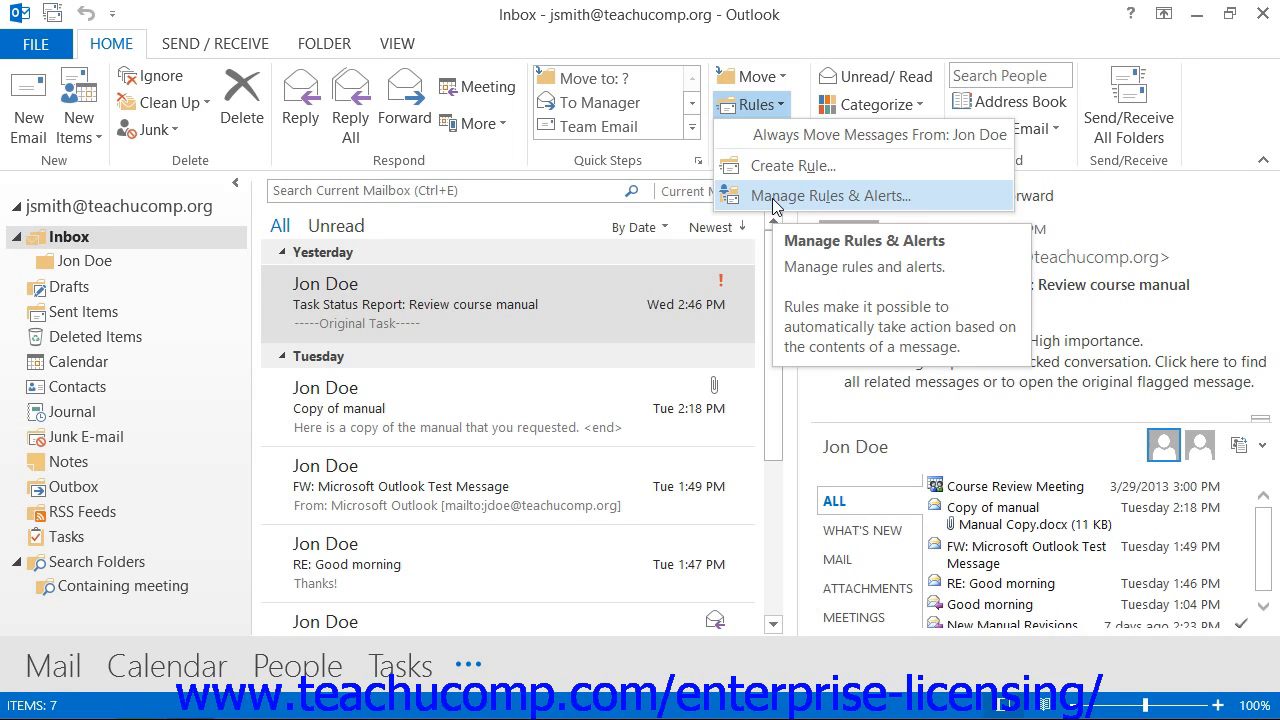
# Open Rules and Alerts, showing an empty E-mail Rules list
pyautogui.click(832, 196)
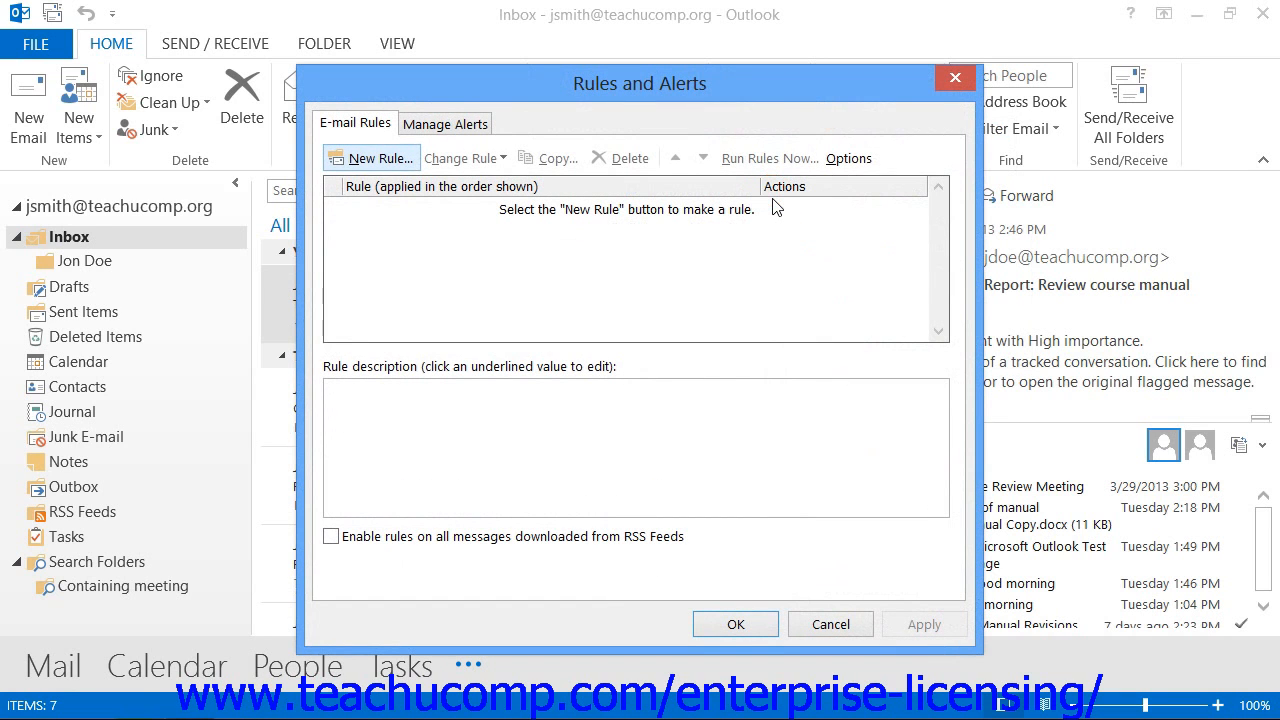
pyautogui.moveTo(680, 174)
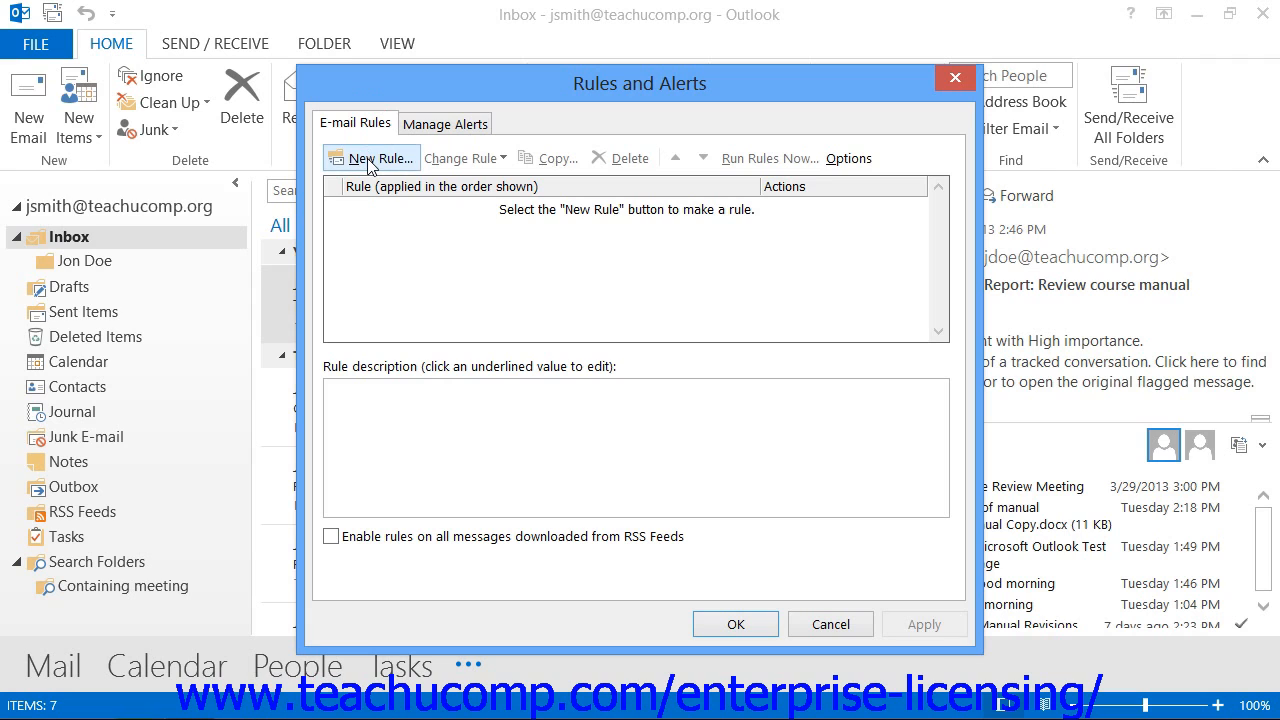
pyautogui.moveTo(376, 158)
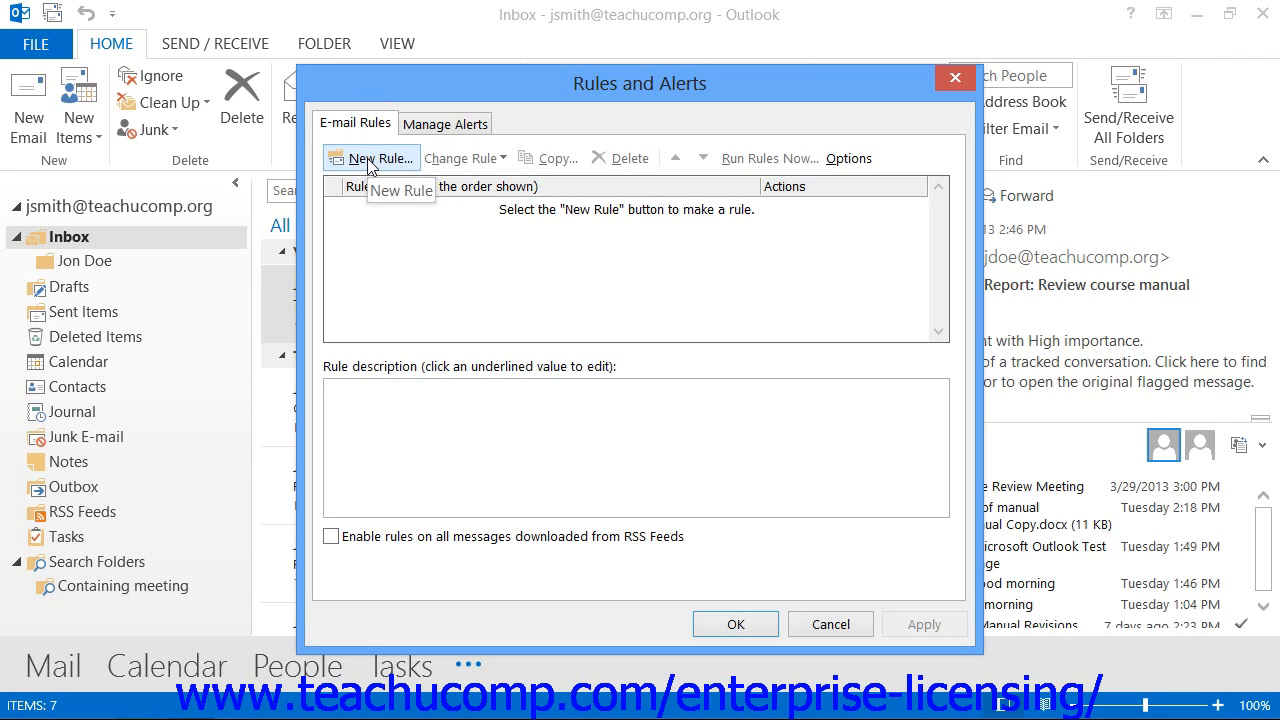
# Start a 'Move messages from someone to a folder' rule with sender Jon Doe and folder Jon Doe
pyautogui.click(372, 158)
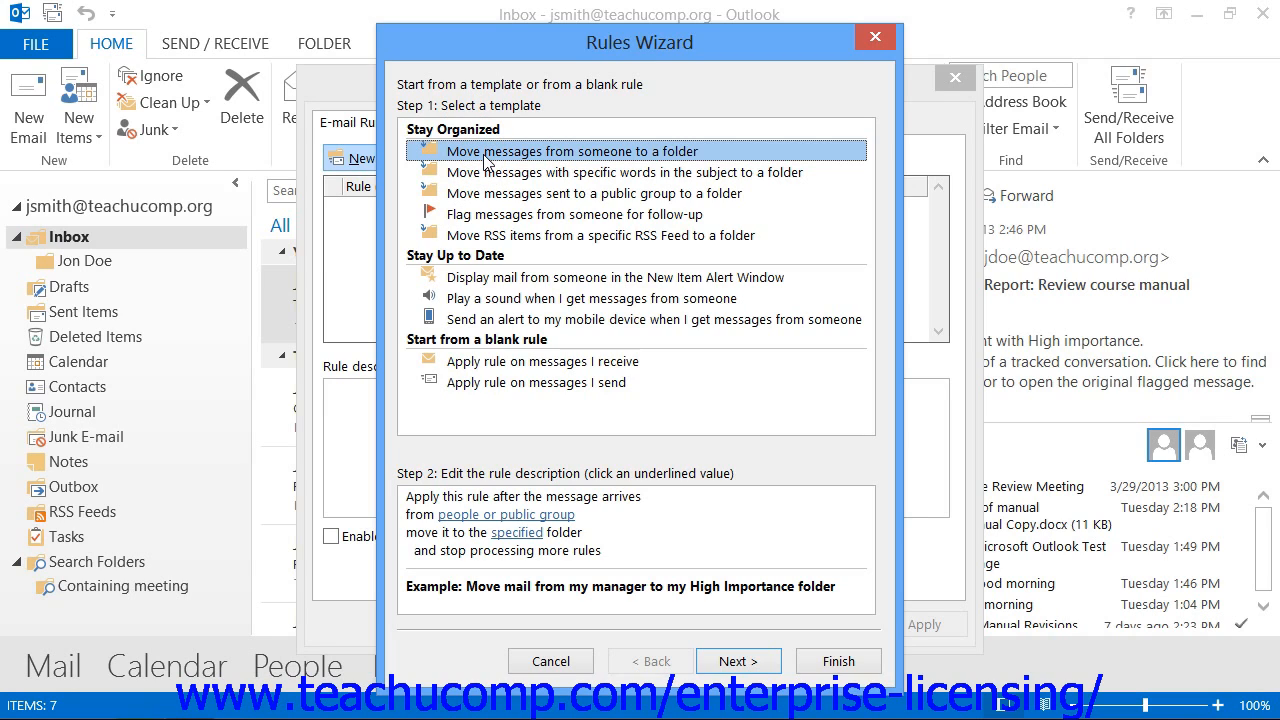
pyautogui.moveTo(476, 480)
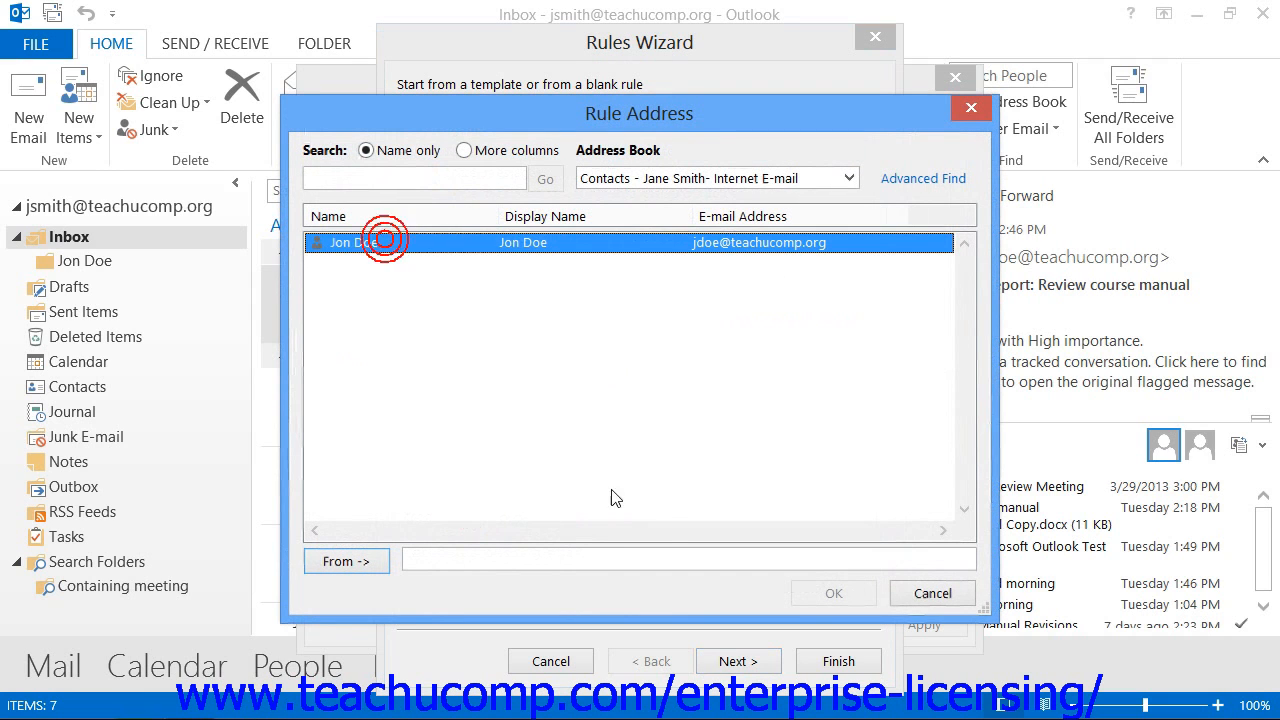
pyautogui.click(832, 592)
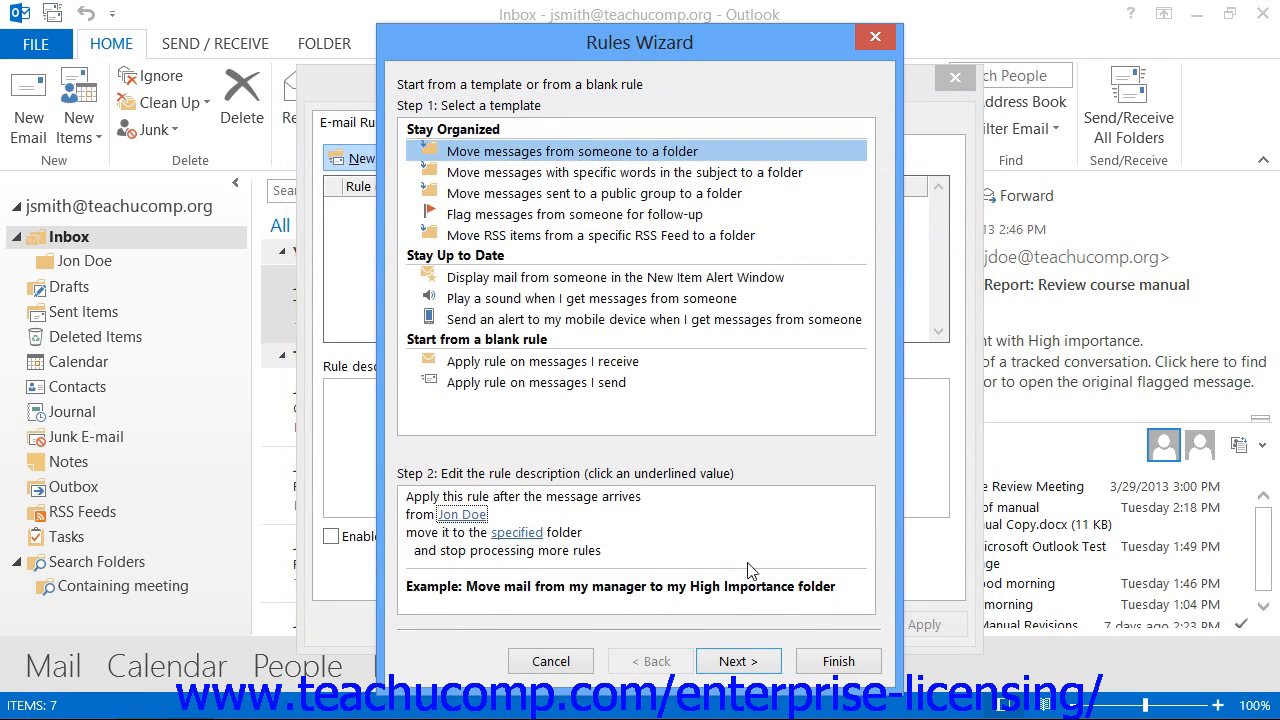
pyautogui.click(516, 532)
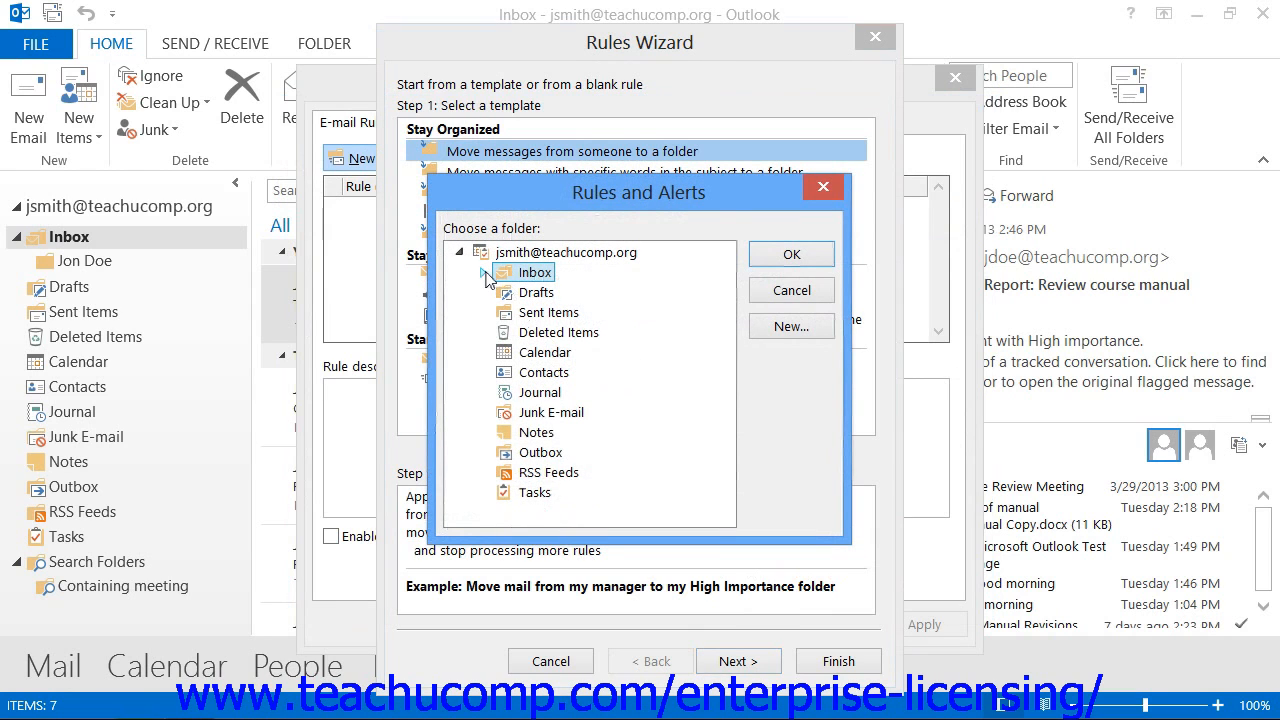
pyautogui.click(488, 272)
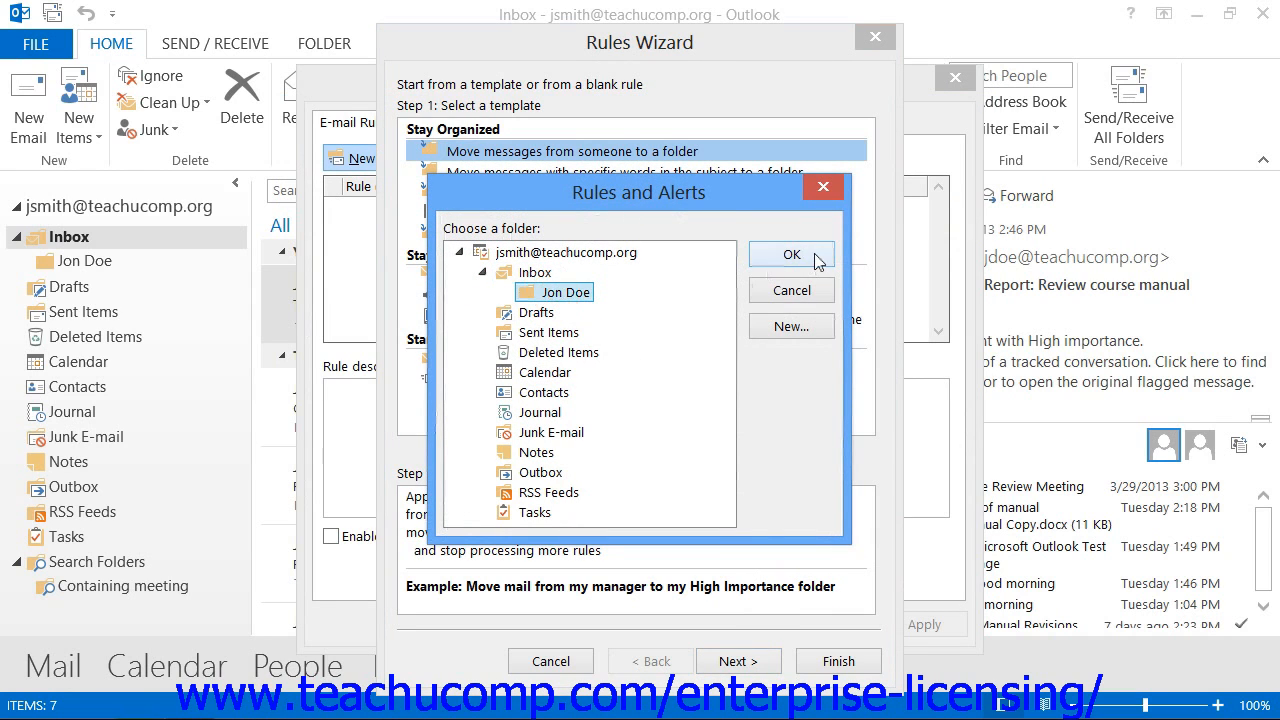
pyautogui.click(790, 254)
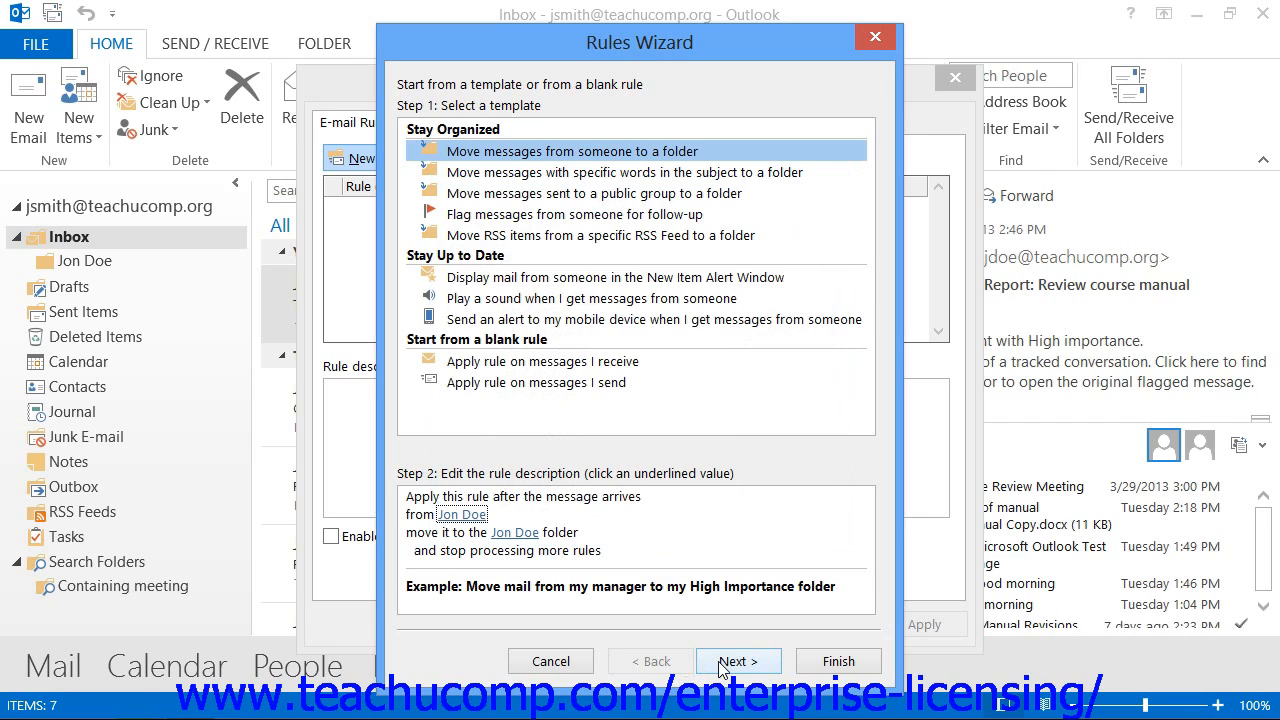
# Advance the wizard to the conditions step with the from-Jon-Doe condition checked
pyautogui.click(736, 660)
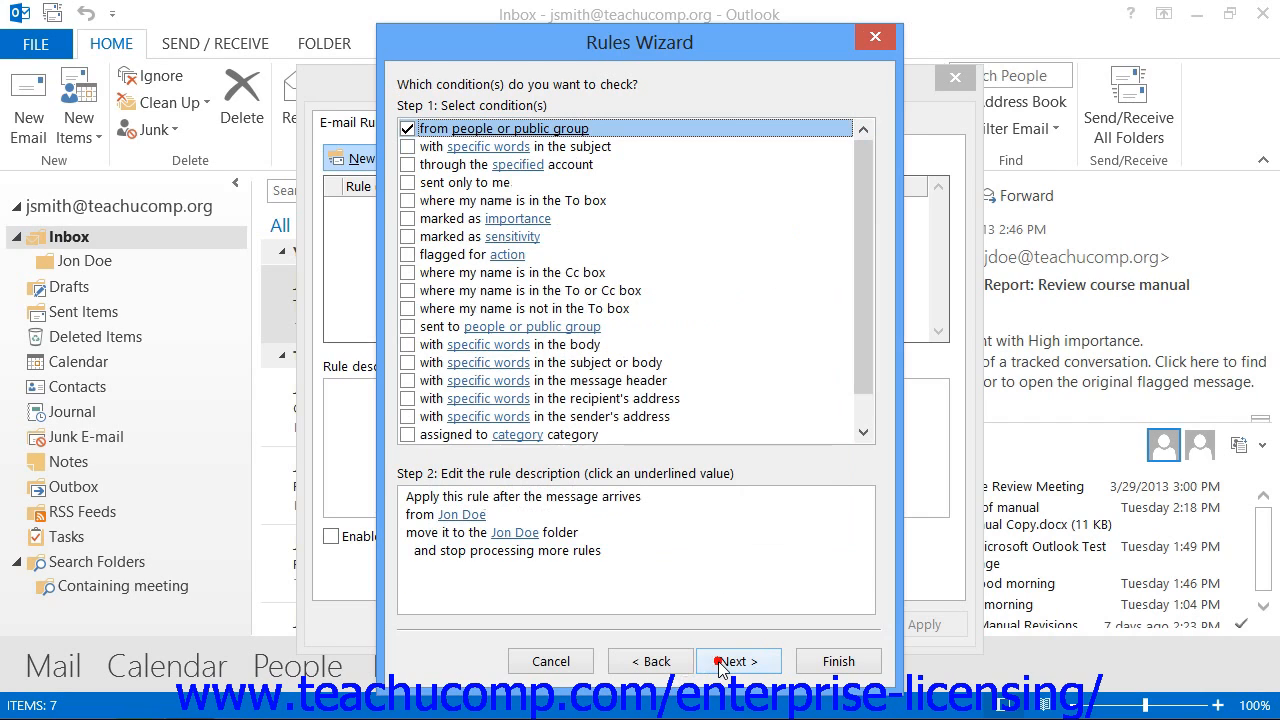
pyautogui.moveTo(710, 624)
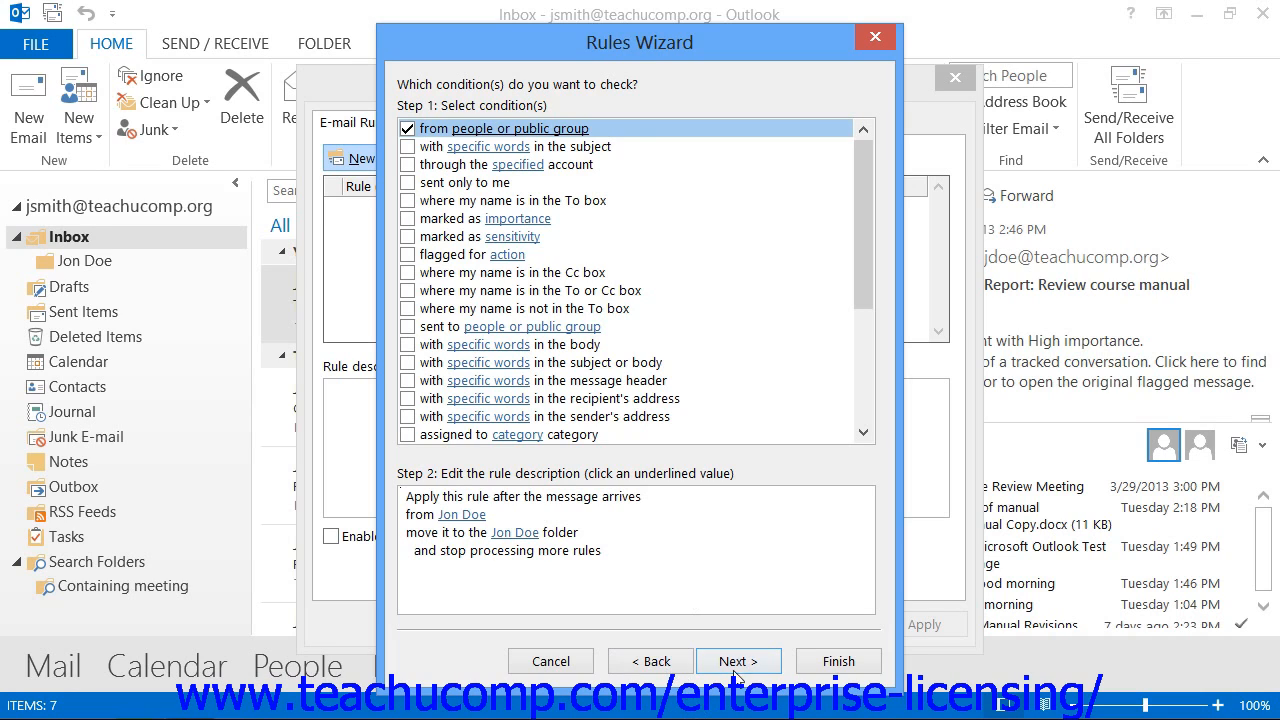
# Advance to the actions step with move-to-folder and stop-processing-more-rules checked
pyautogui.click(738, 660)
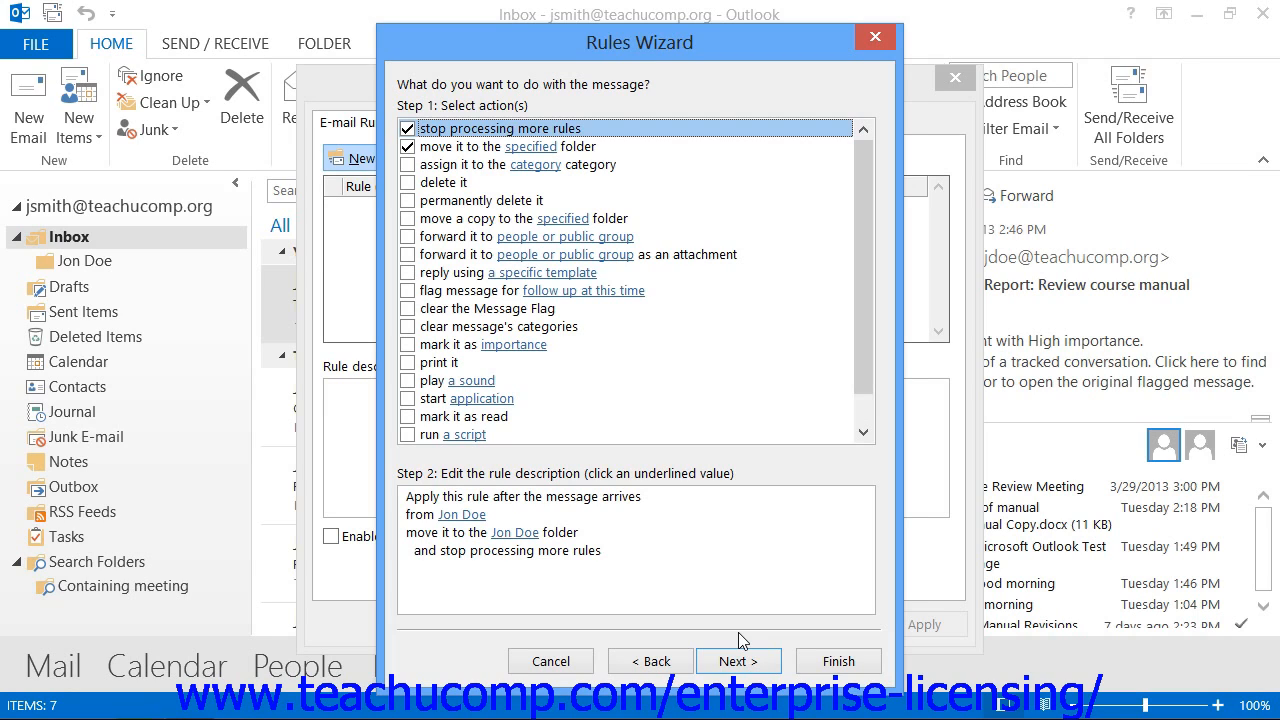
pyautogui.moveTo(704, 612)
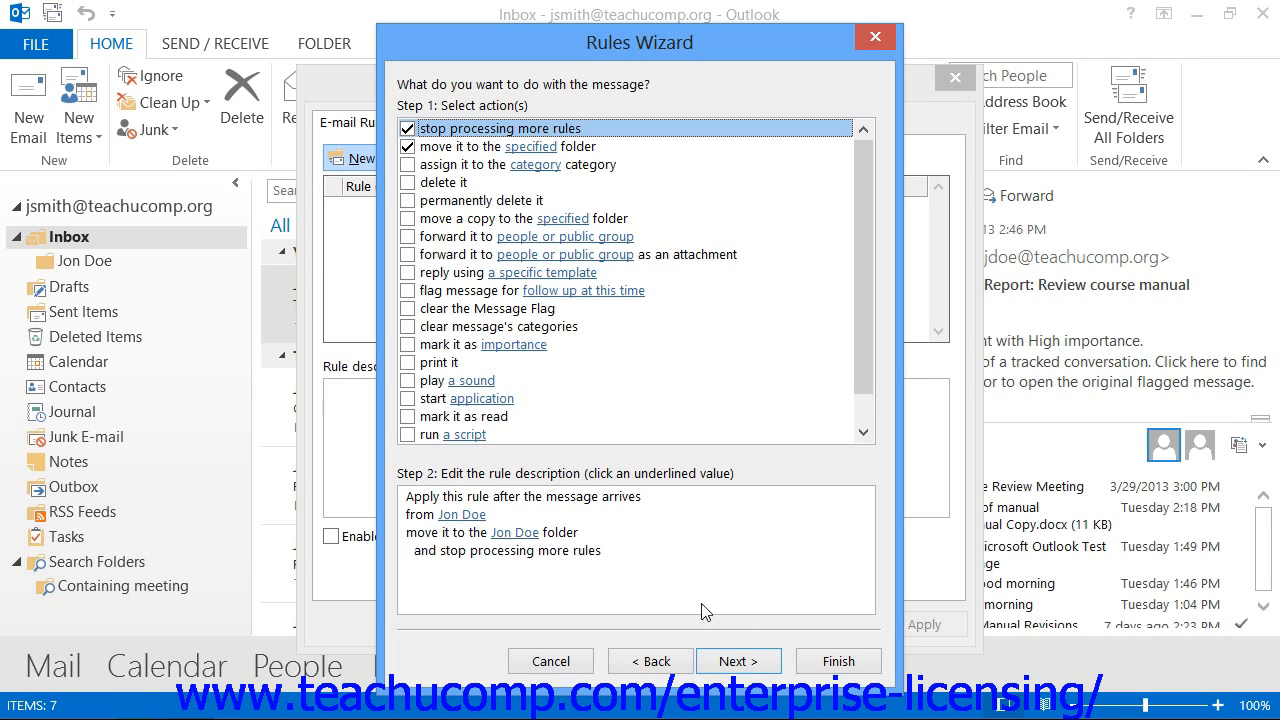
pyautogui.moveTo(662, 540)
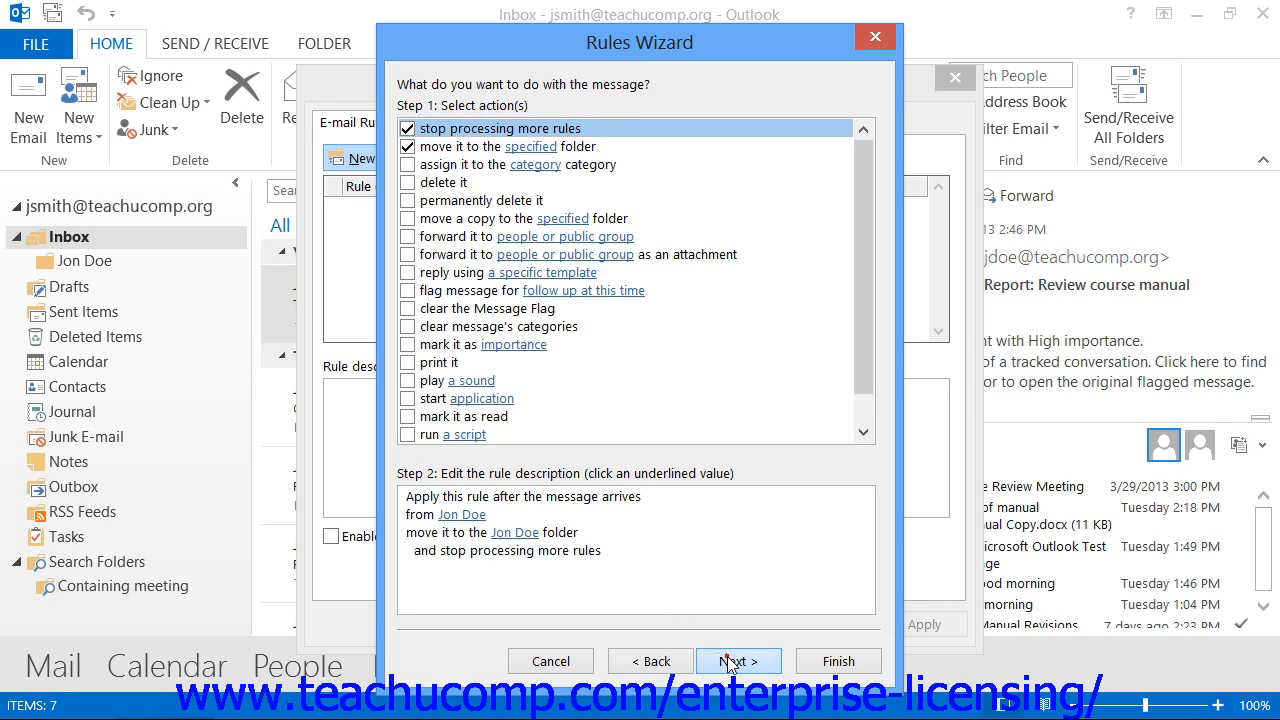
# Advance to the exceptions step, leaving every exception unchecked
pyautogui.click(738, 660)
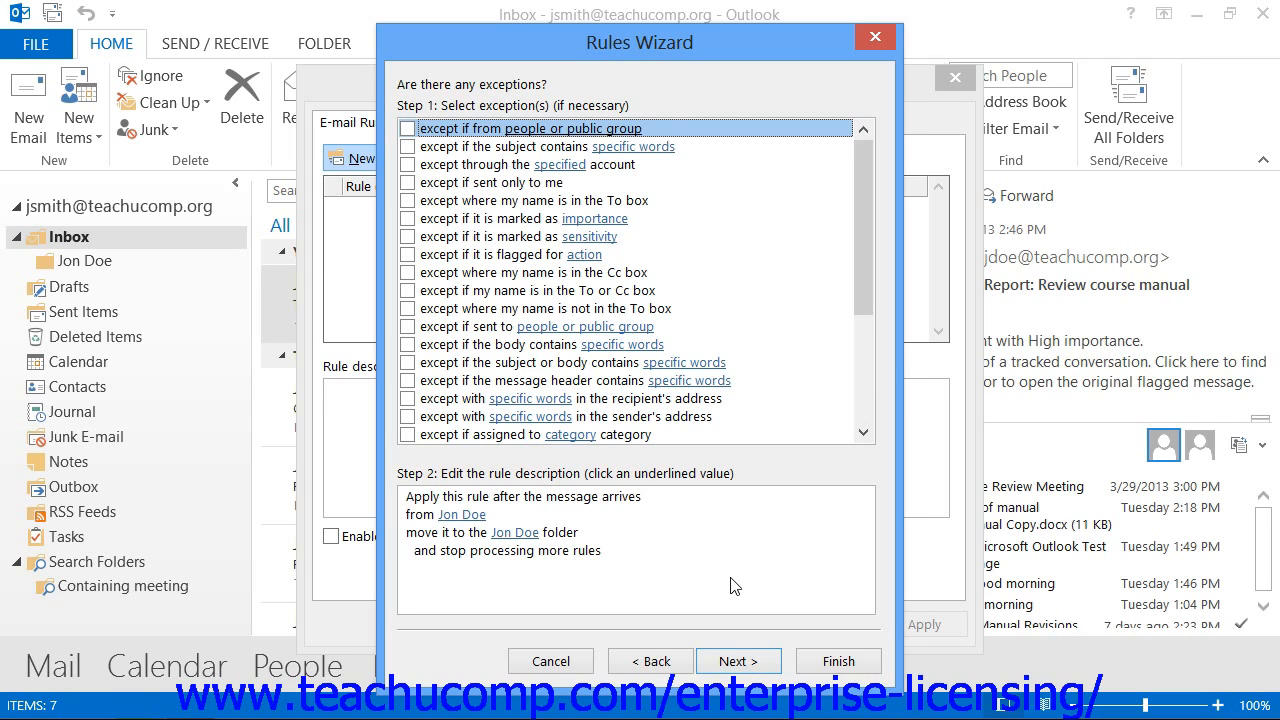
pyautogui.moveTo(714, 336)
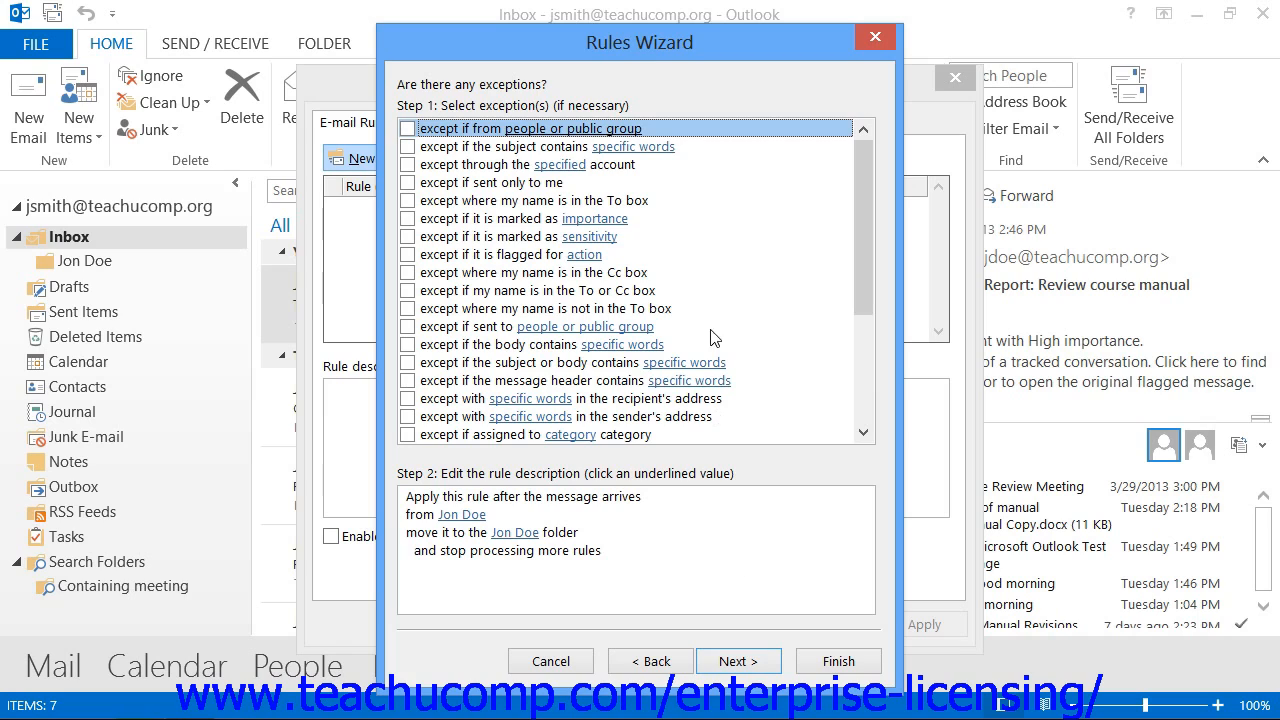
pyautogui.moveTo(568, 152)
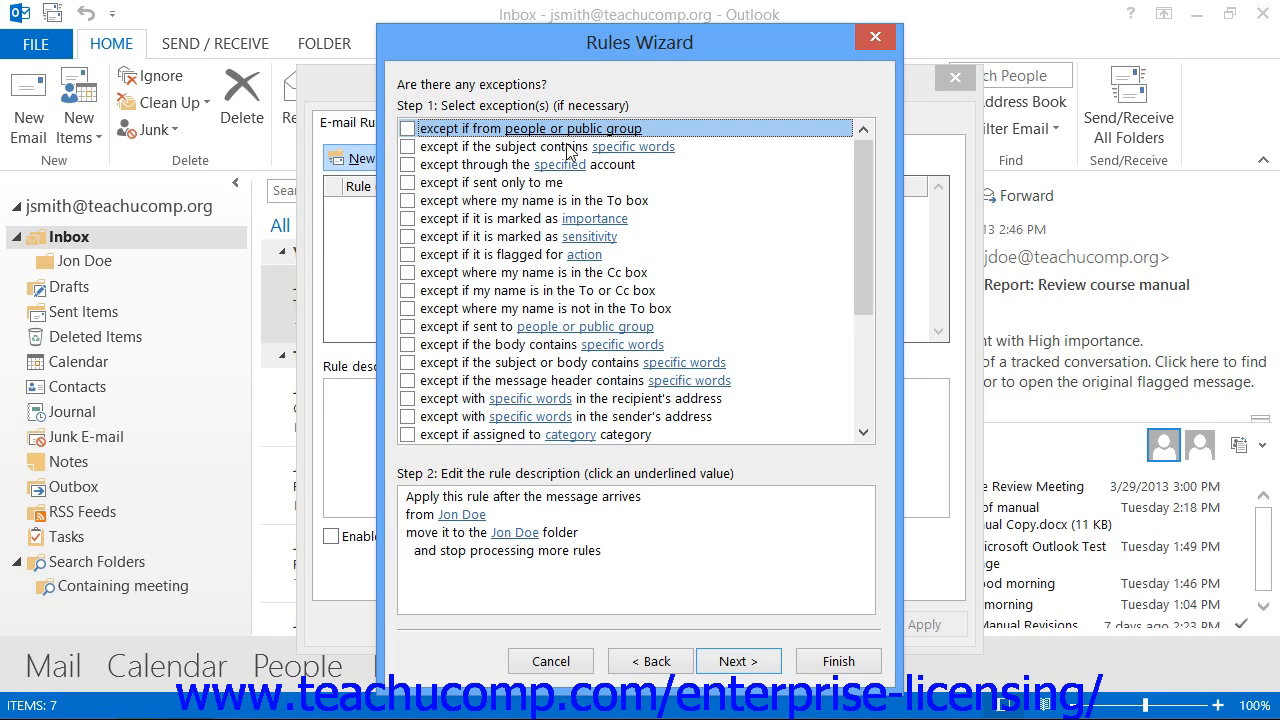
pyautogui.moveTo(586, 560)
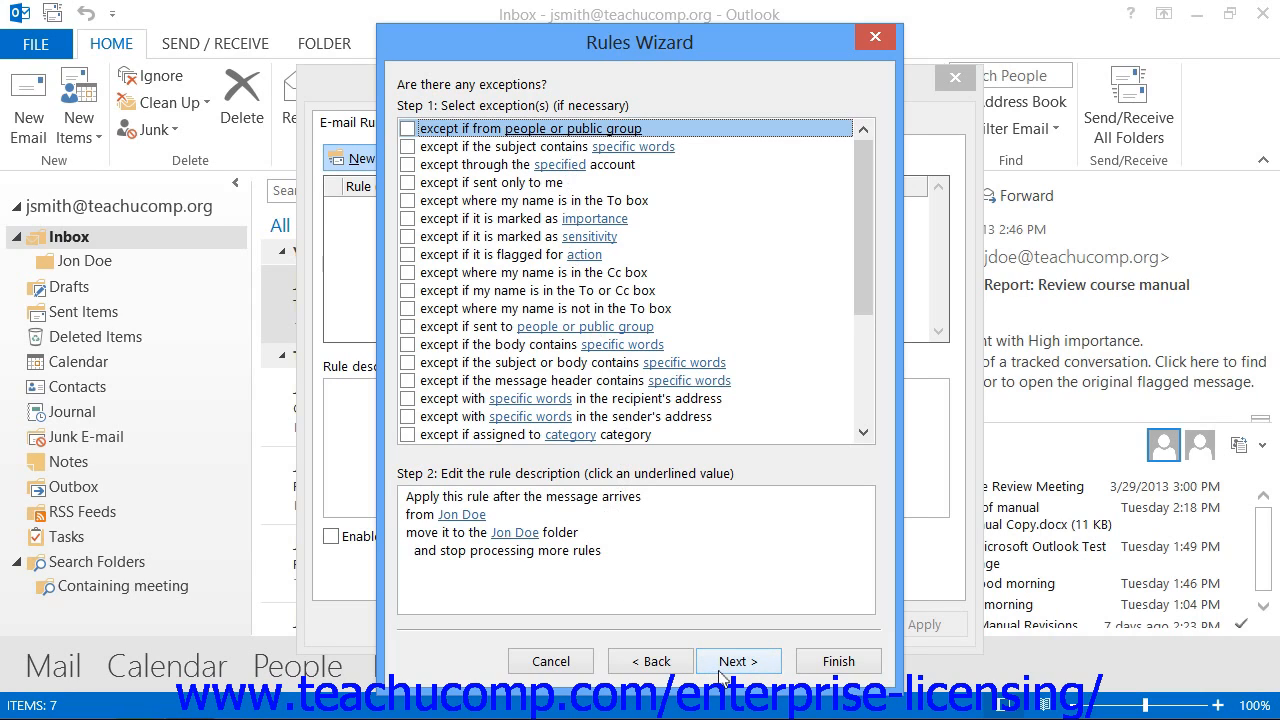
# Reach the final step naming the rule Jon Doe with 'Turn on this rule' checked
pyautogui.click(738, 660)
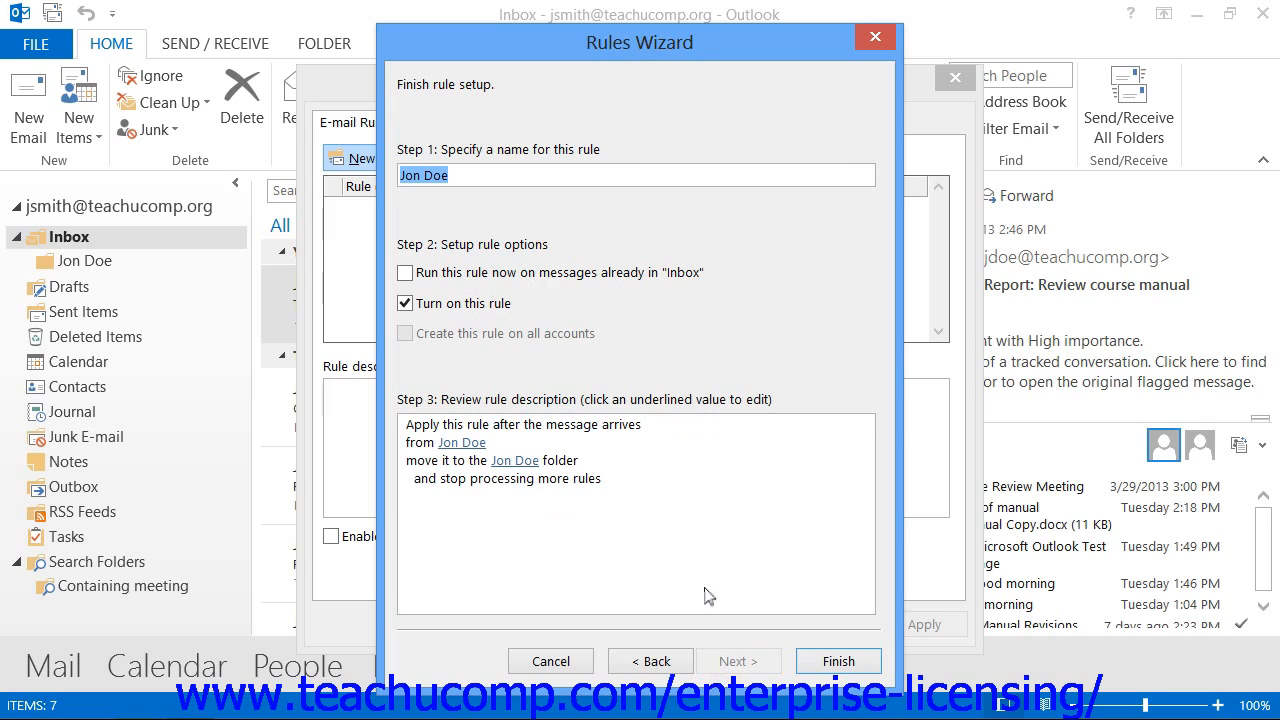
pyautogui.moveTo(592, 264)
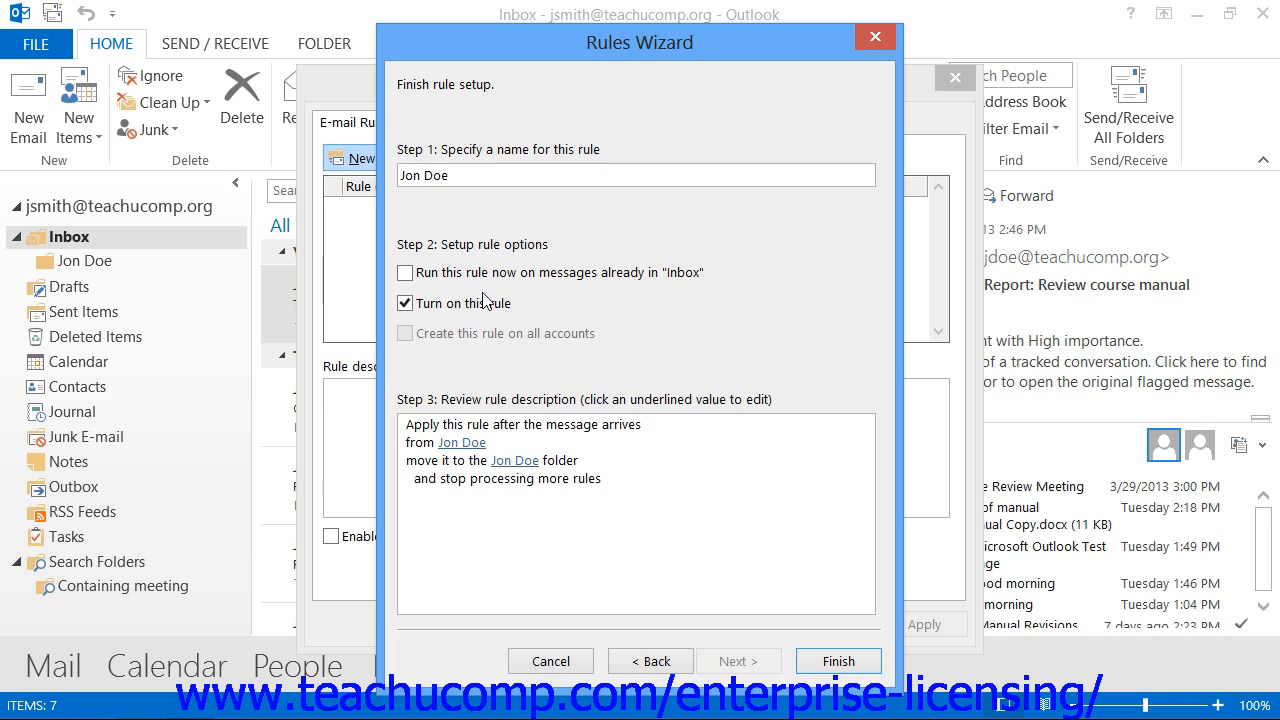
pyautogui.moveTo(538, 308)
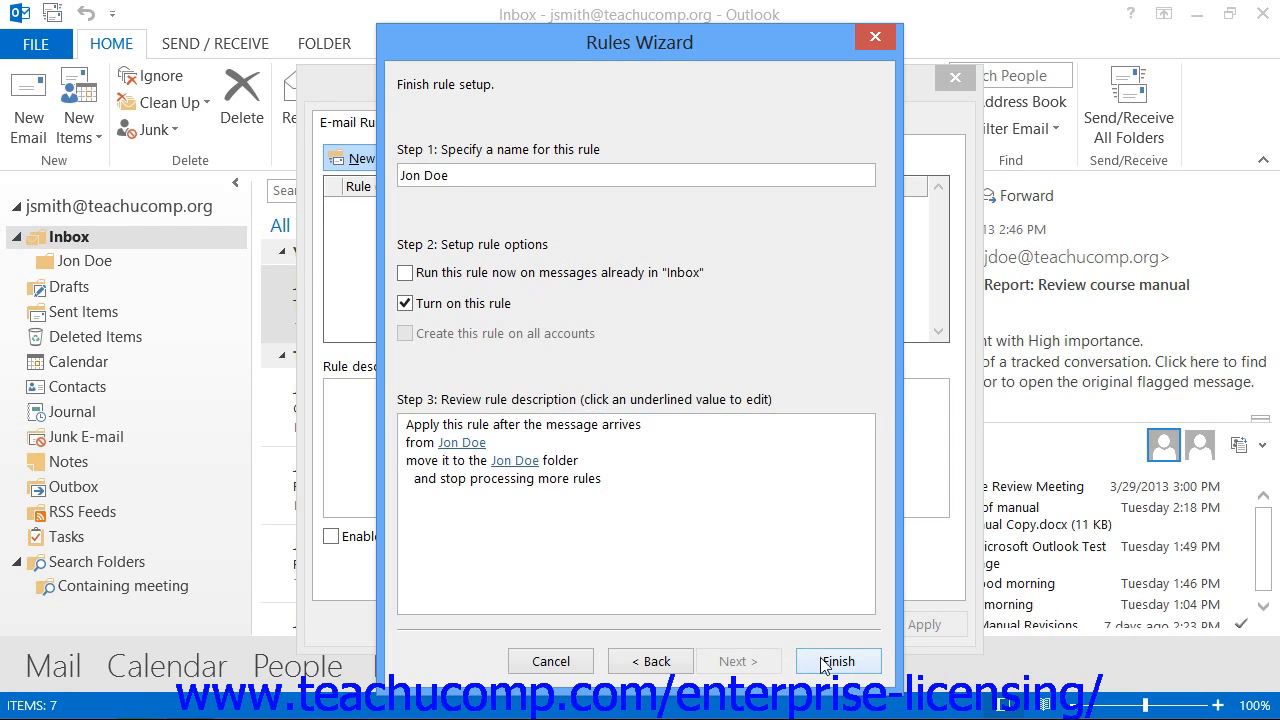
# Finish the Jon Doe rule, toggle it off and back on, and show Change Rule choices
pyautogui.click(838, 660)
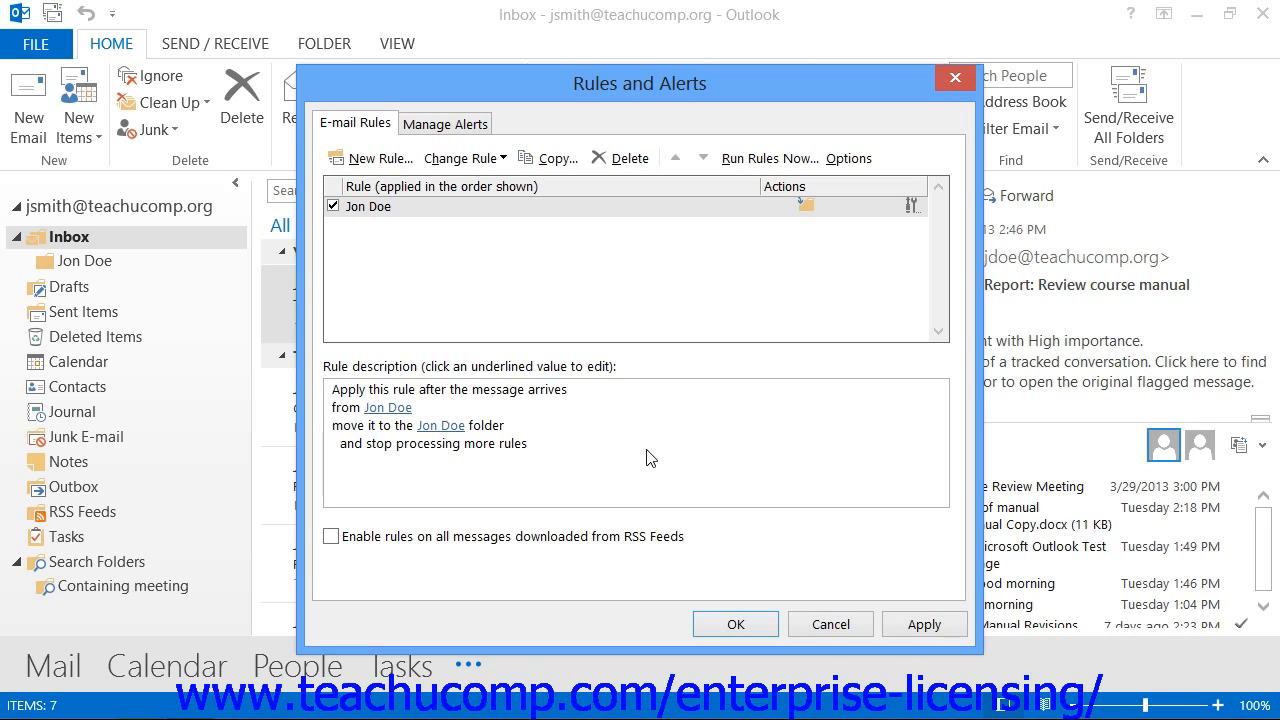
pyautogui.moveTo(616, 468)
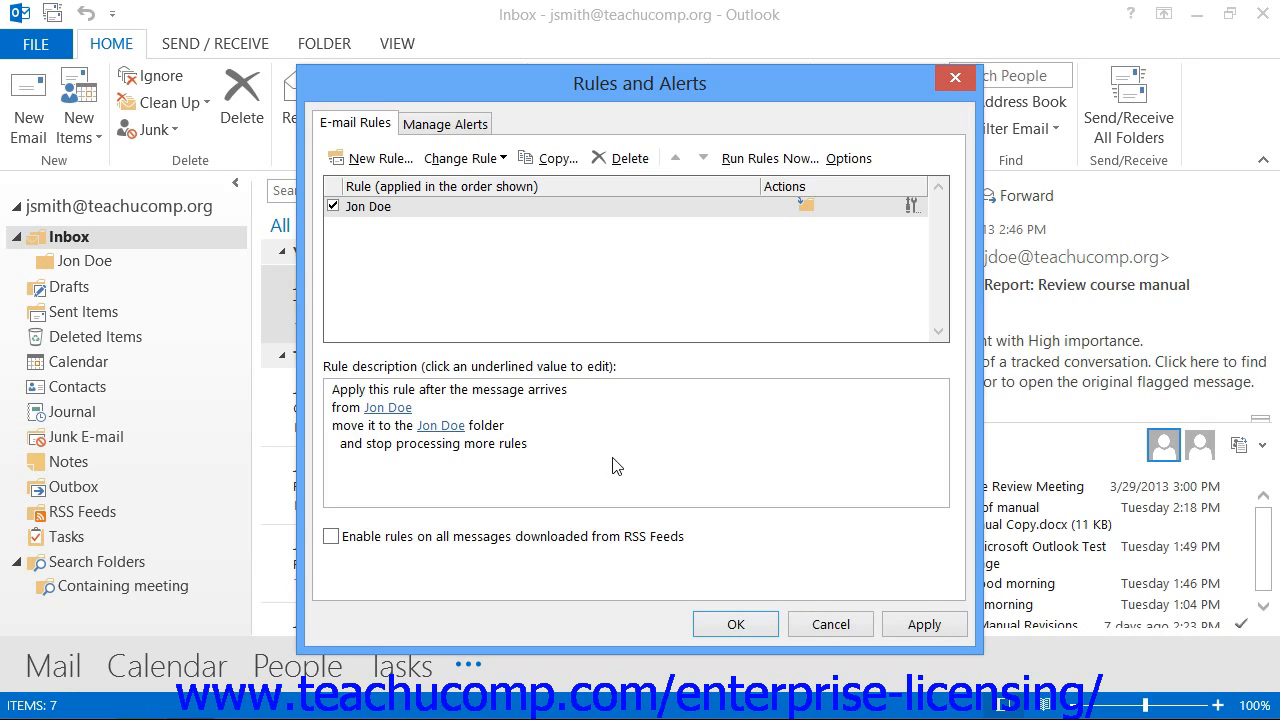
pyautogui.click(332, 206)
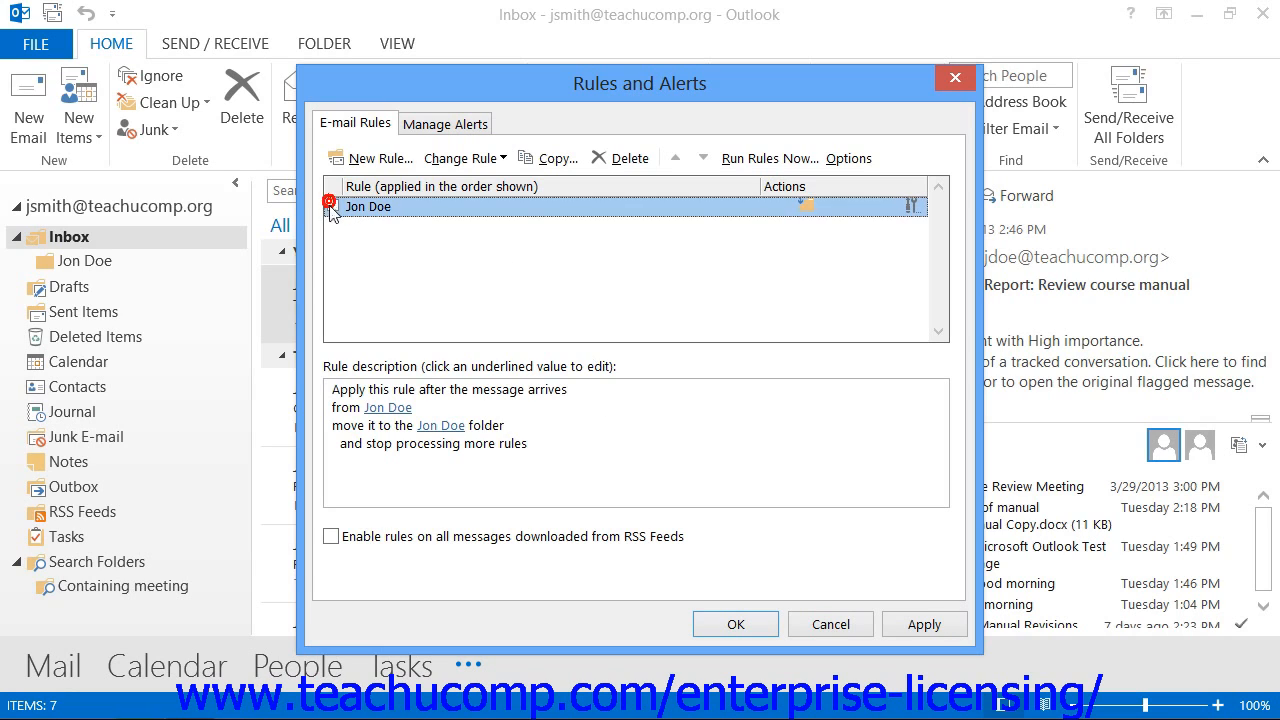
pyautogui.click(332, 206)
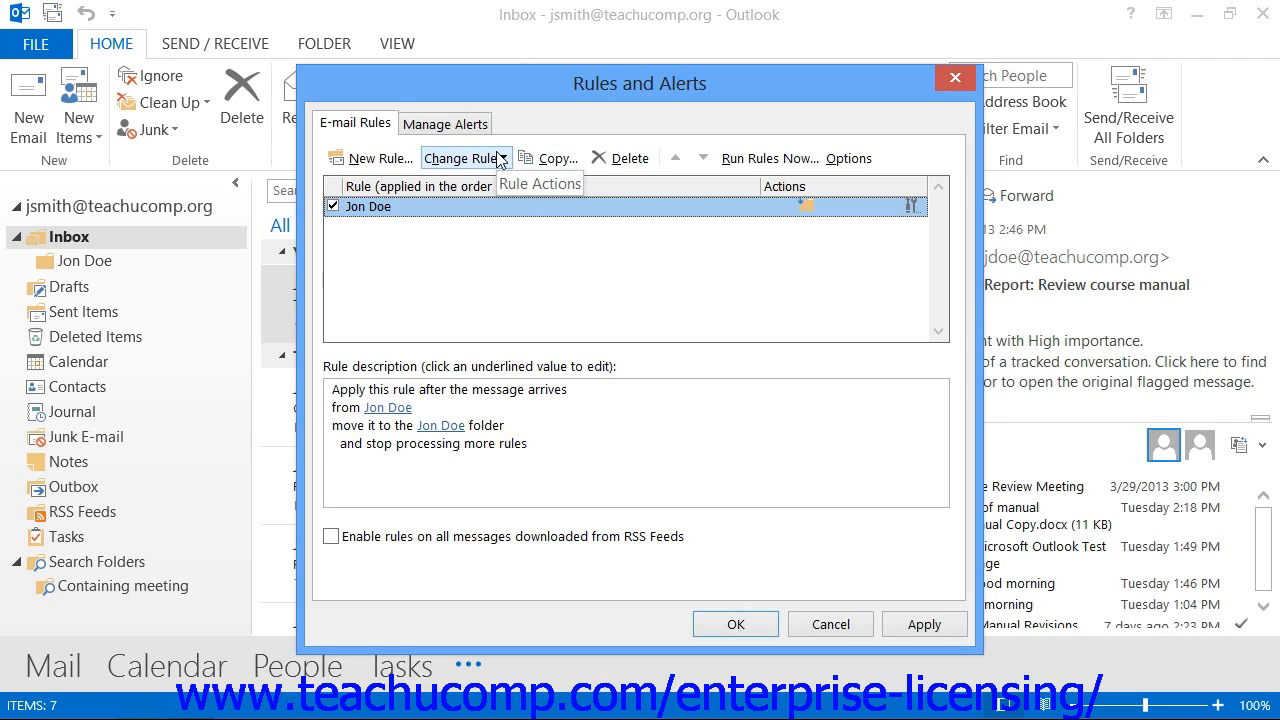
pyautogui.click(464, 158)
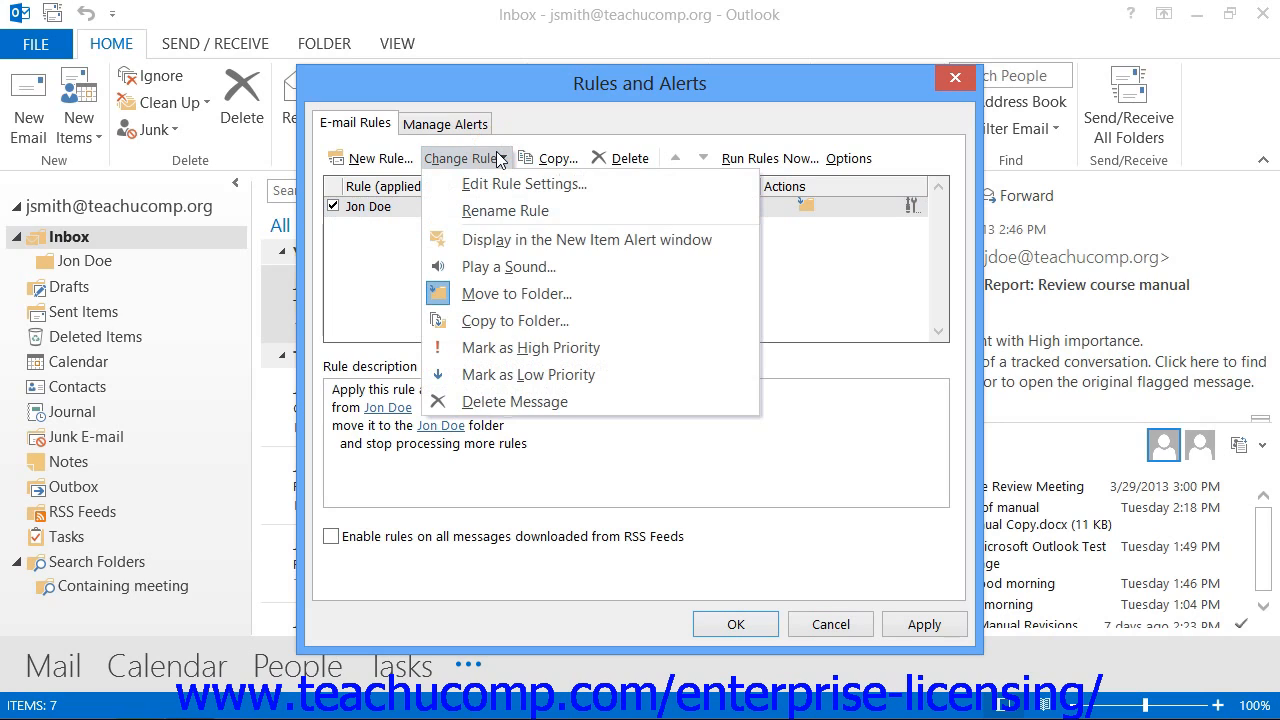
pyautogui.moveTo(524, 184)
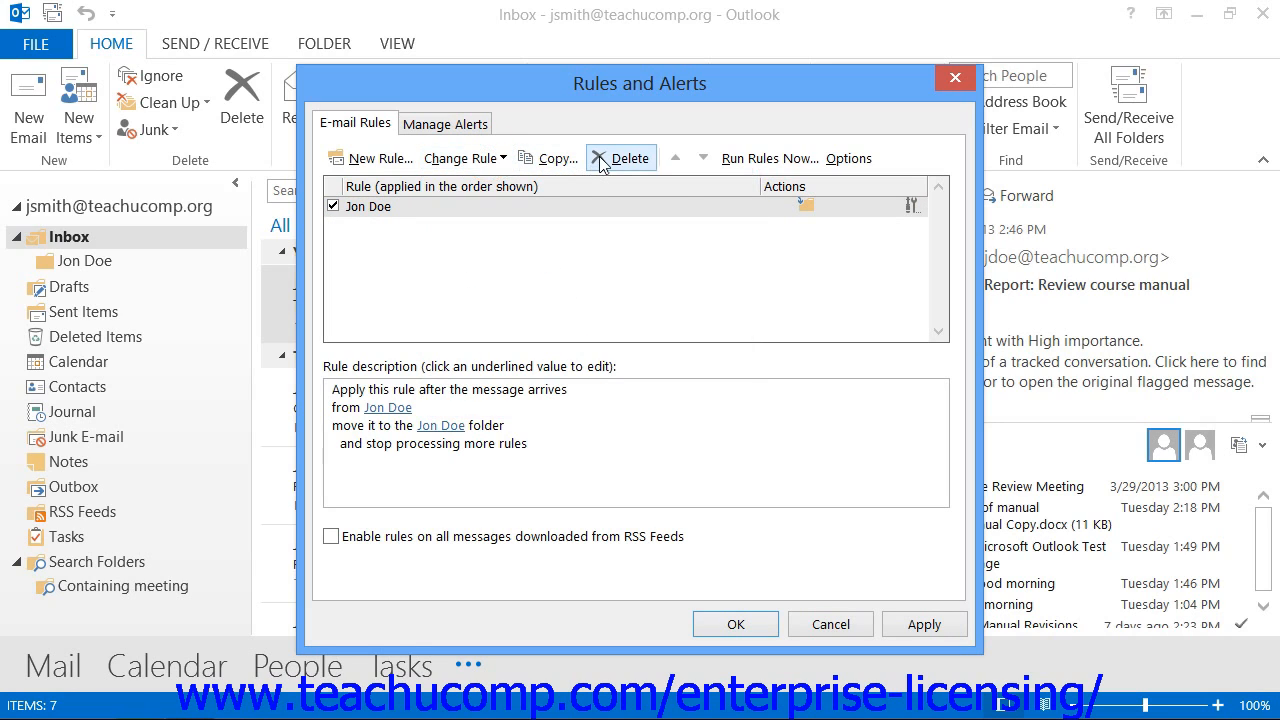
pyautogui.moveTo(620, 158)
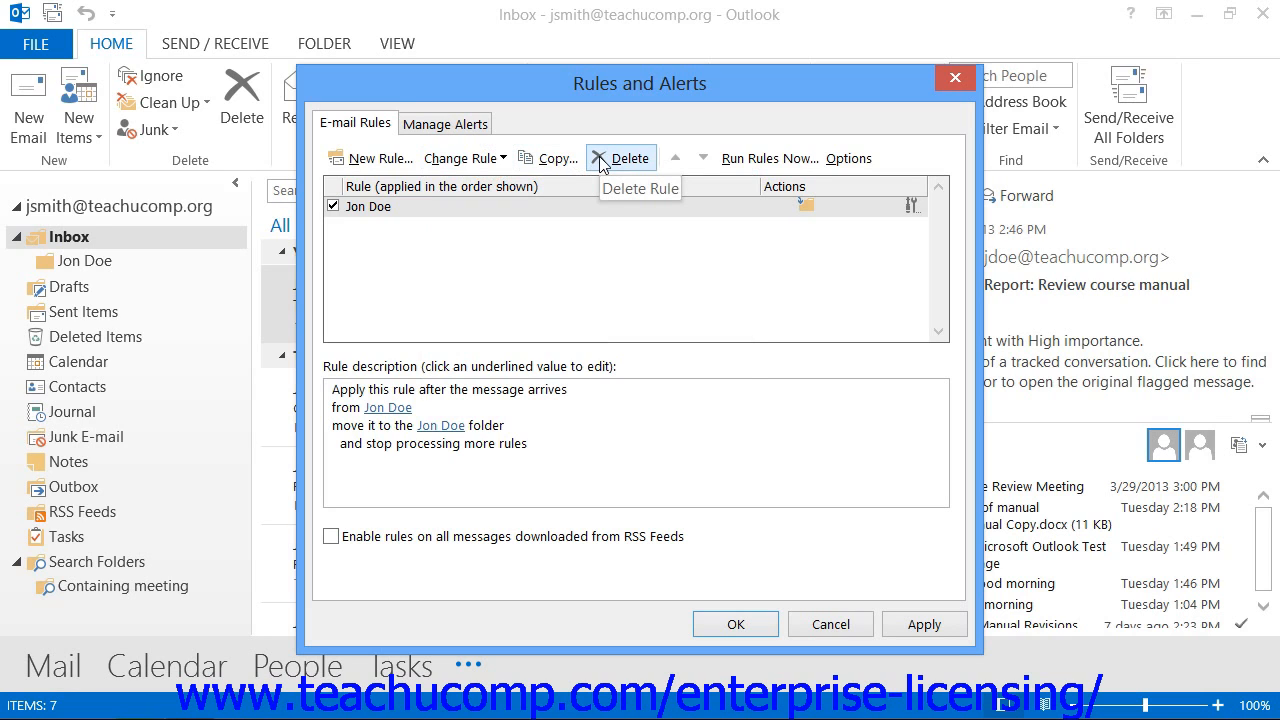
# Delete the Jon Doe rule, confirm with Yes, and close Rules and Alerts back to the Inbox
pyautogui.click(620, 156)
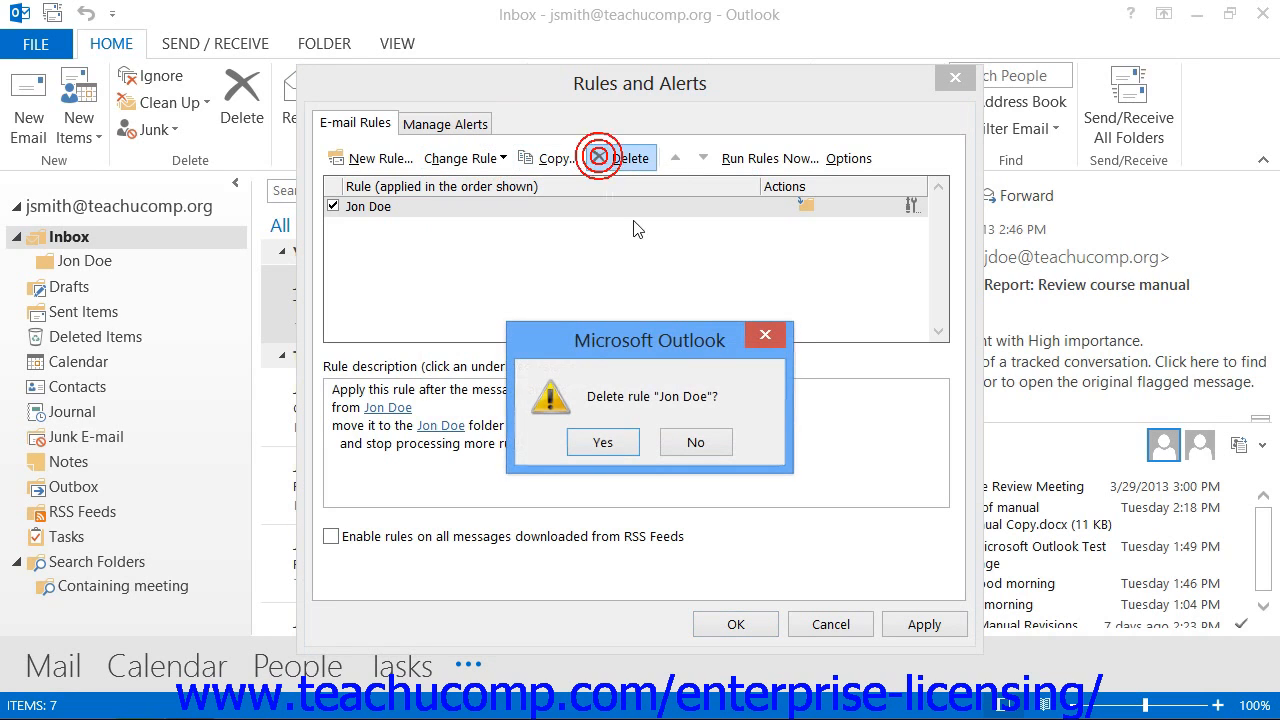
pyautogui.click(602, 442)
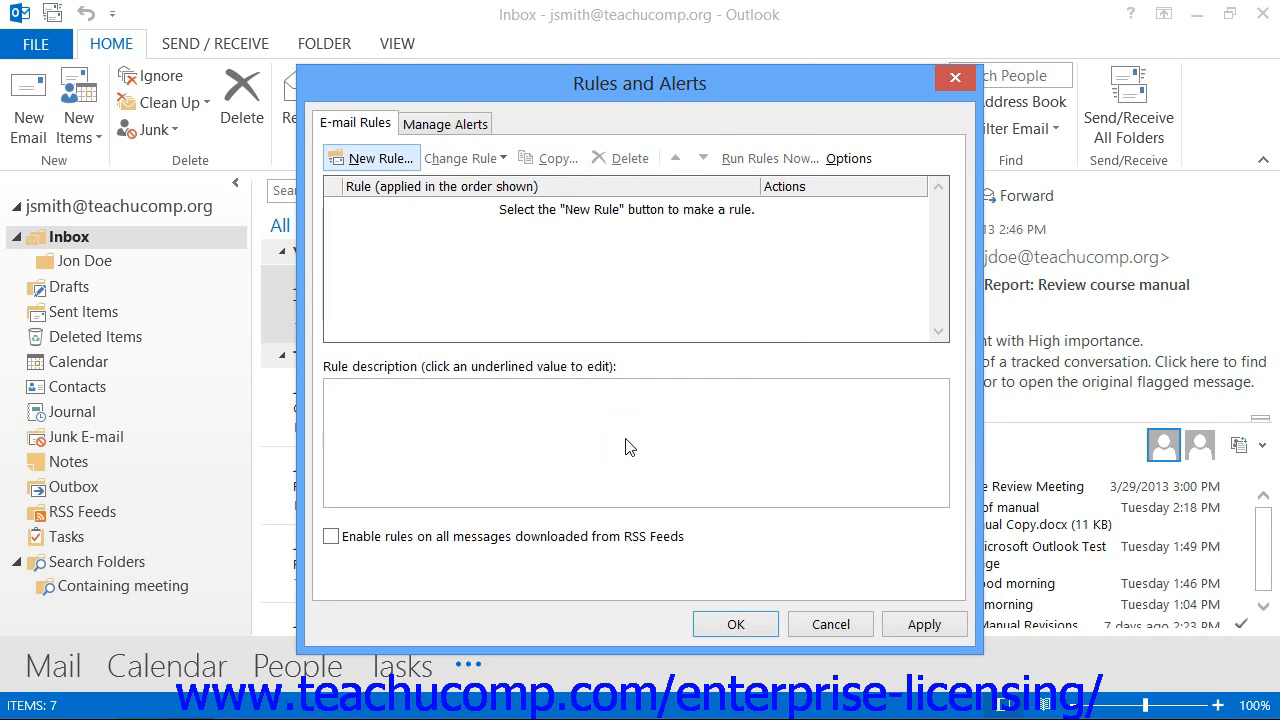
pyautogui.moveTo(800, 584)
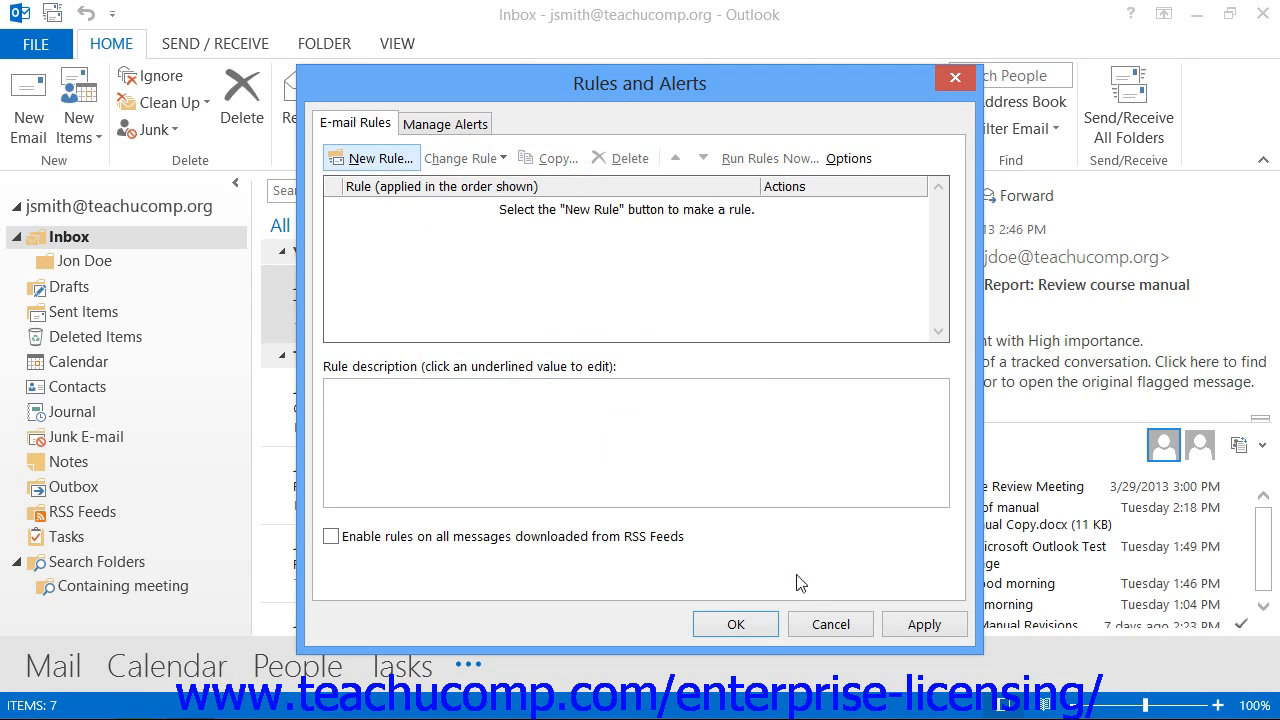
pyautogui.click(736, 624)
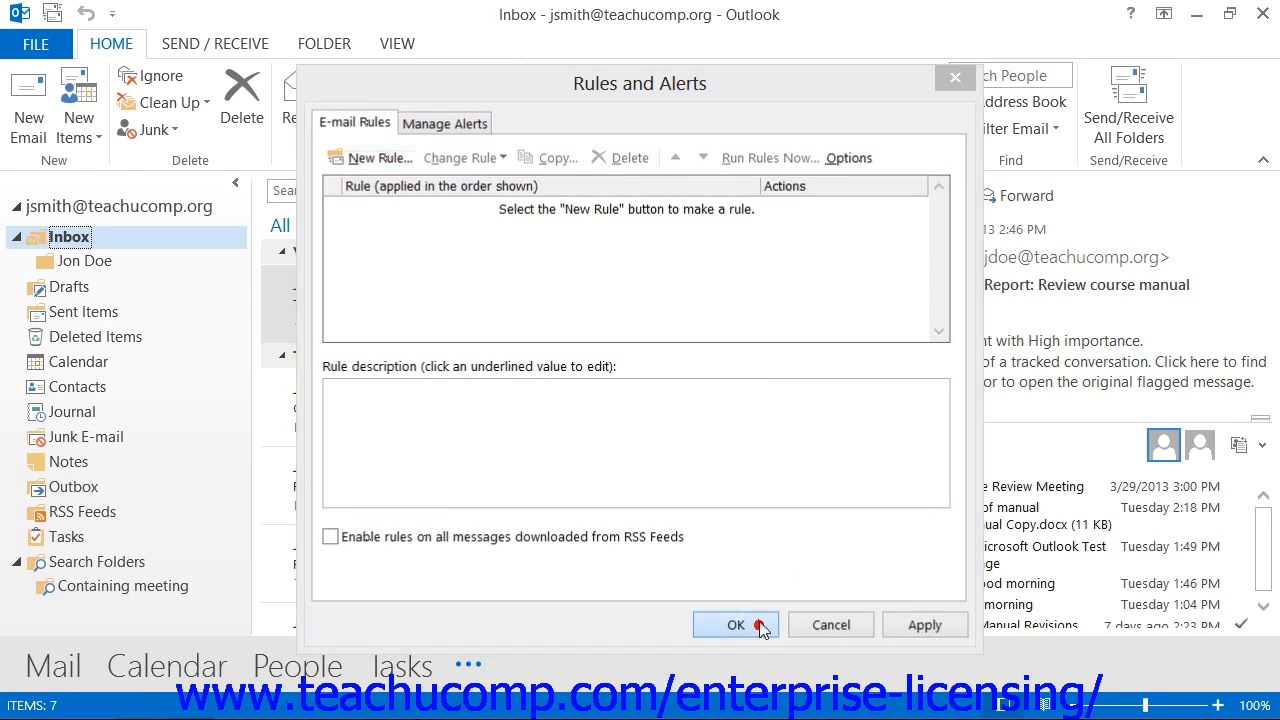
pyautogui.click(736, 624)
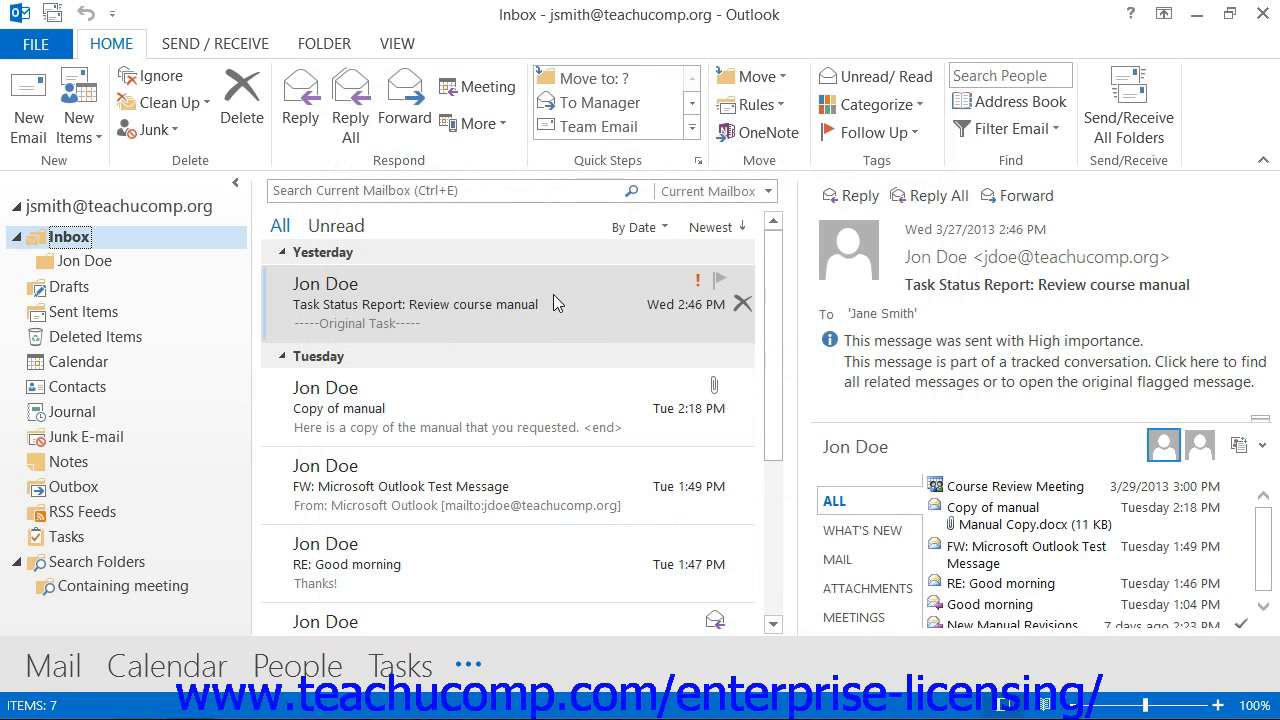